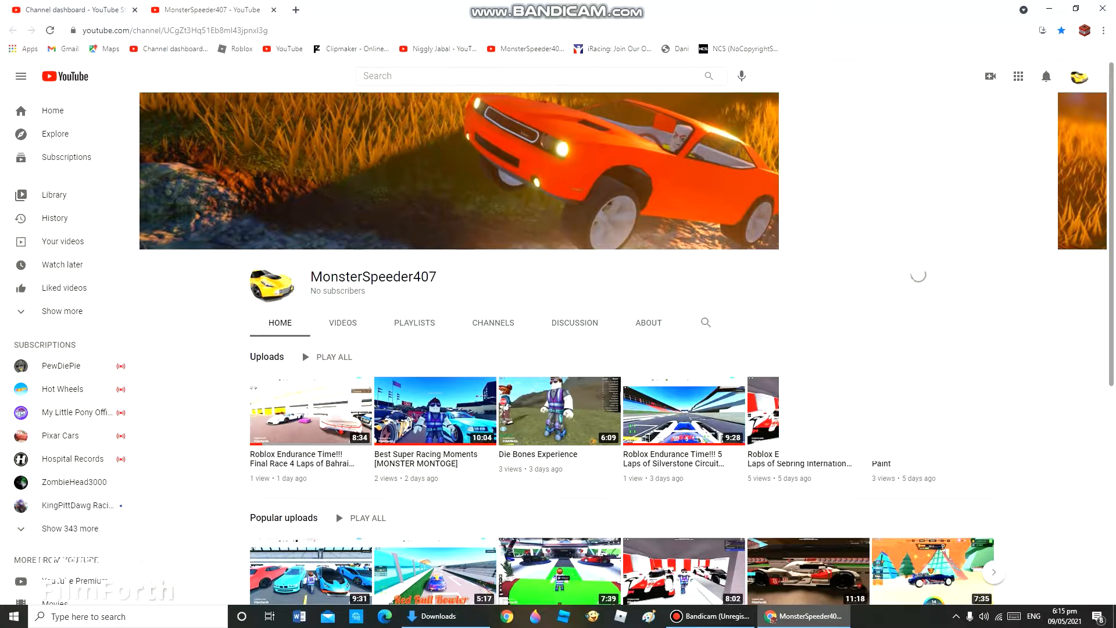
Step: Browse the channel's full Videos tab of uploads, scrolling through the grid
{"action": "scroll", "scroll_direction": "down", "scroll_amount": 3}
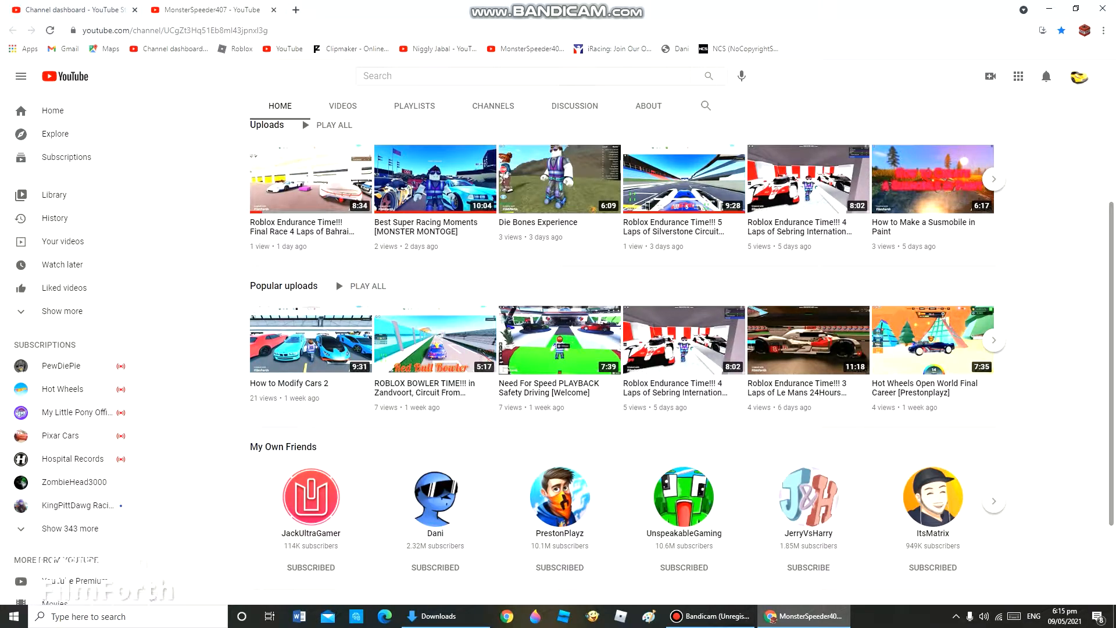
{"action": "left_click", "coordinate": [342, 106]}
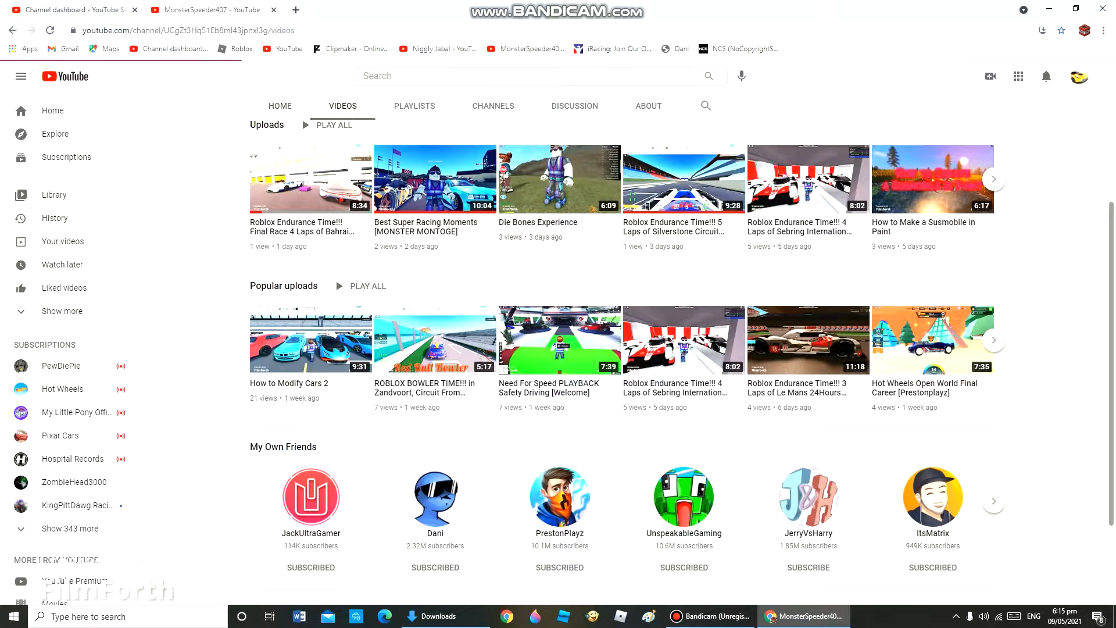
{"action": "scroll", "scroll_direction": "up", "scroll_amount": 3}
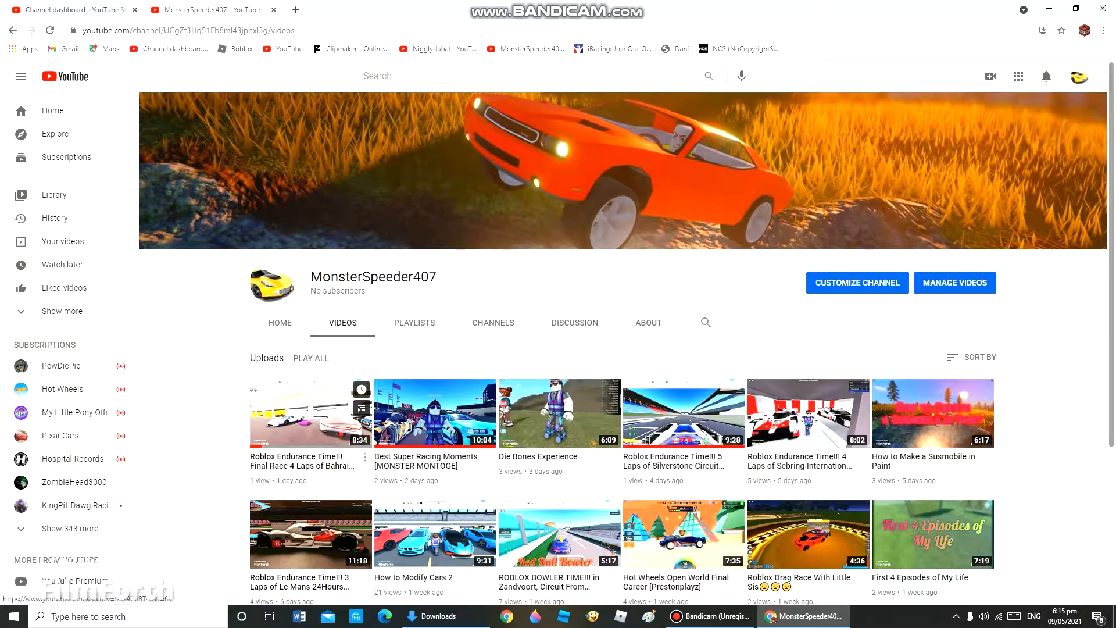
{"action": "mouse_move", "coordinate": [560, 412]}
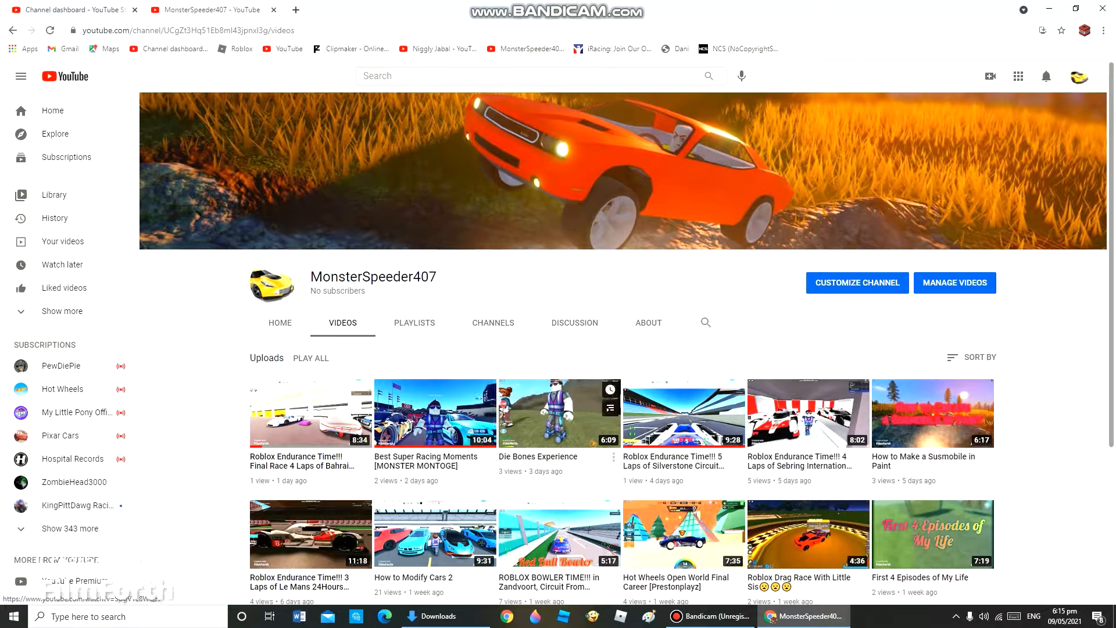
{"action": "scroll", "scroll_direction": "down", "scroll_amount": 3}
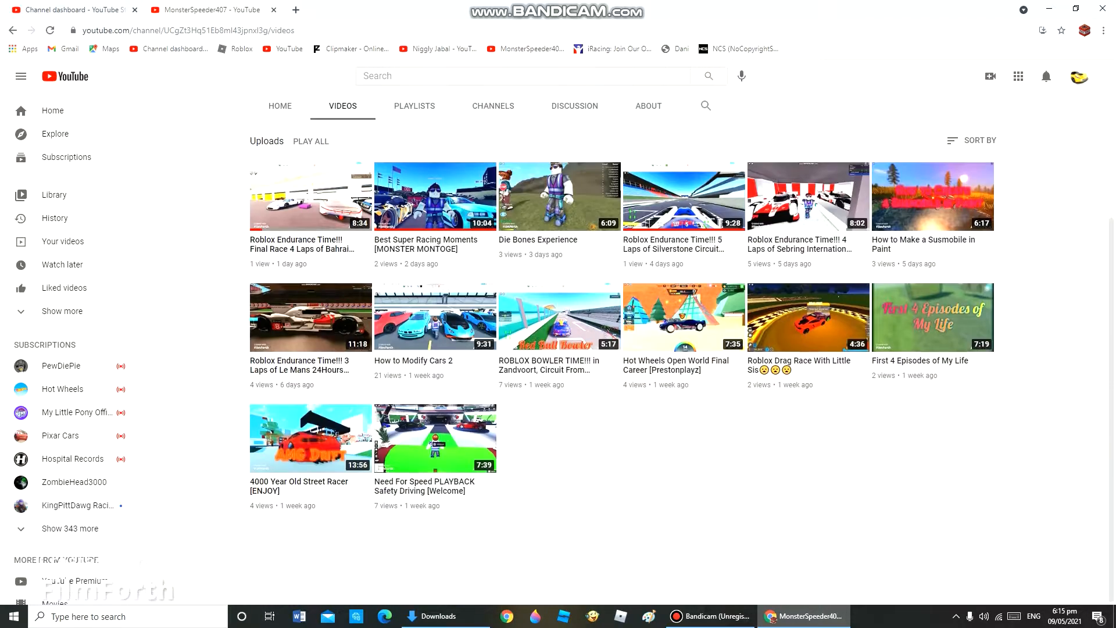
{"action": "mouse_move", "coordinate": [559, 316]}
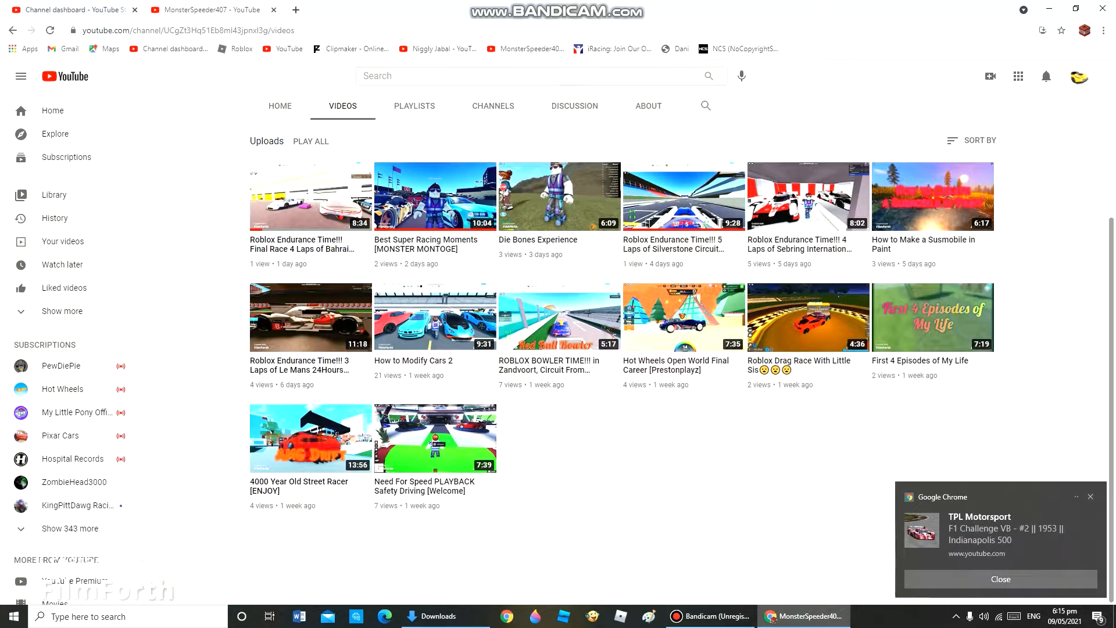
{"action": "scroll", "scroll_direction": "up", "scroll_amount": 3}
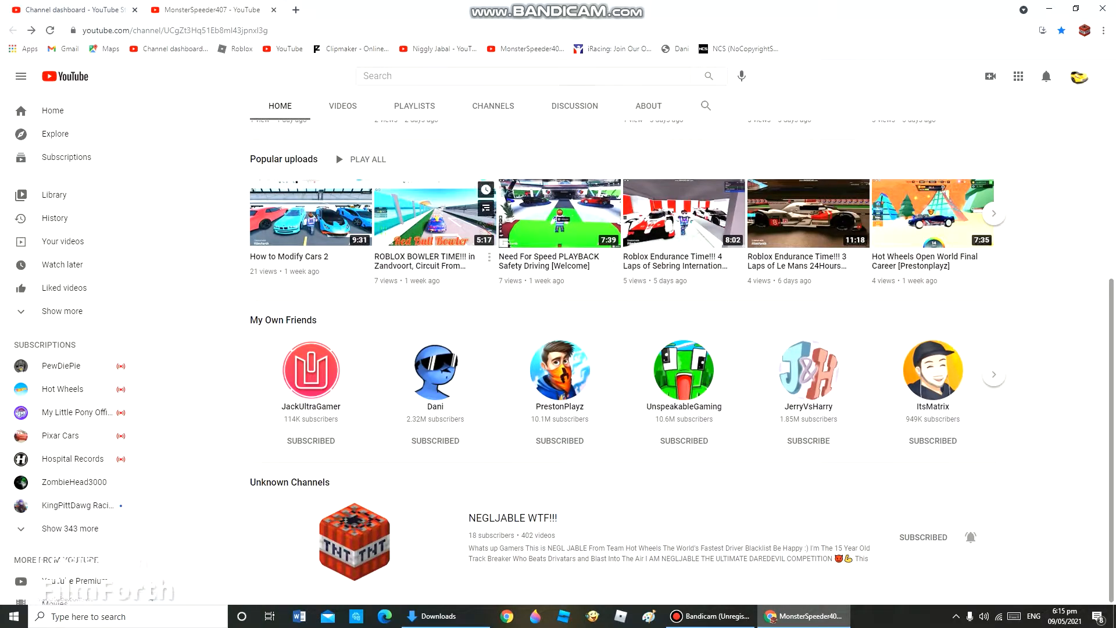
Step: View the full My Own Friends list of featured channels on the Channels tab
{"action": "left_click", "coordinate": [492, 106]}
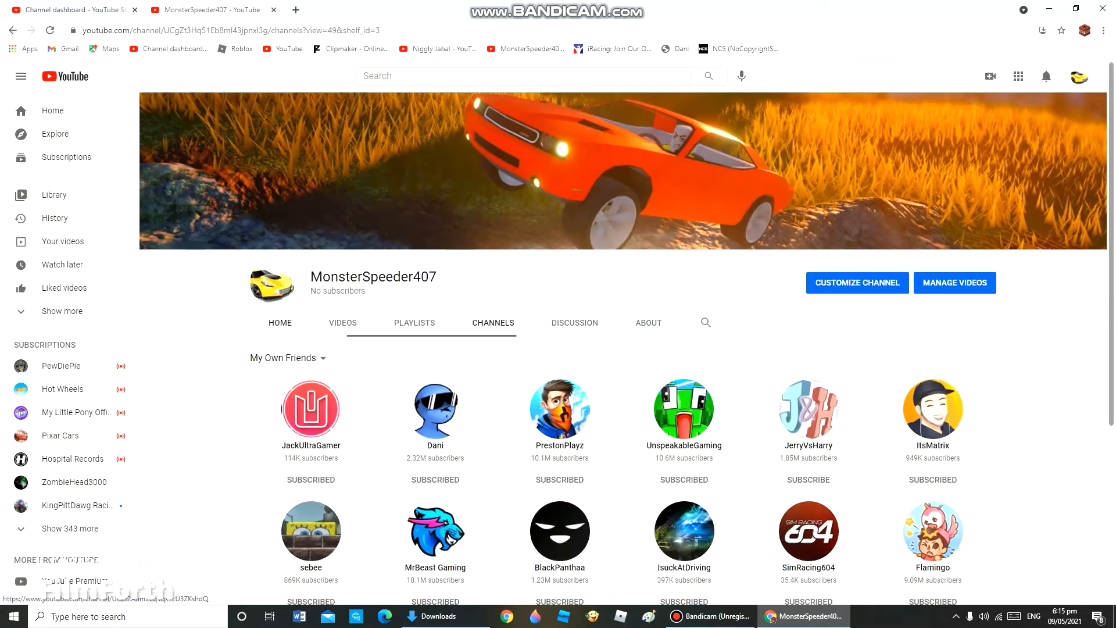
{"action": "scroll", "scroll_direction": "down", "scroll_amount": 3}
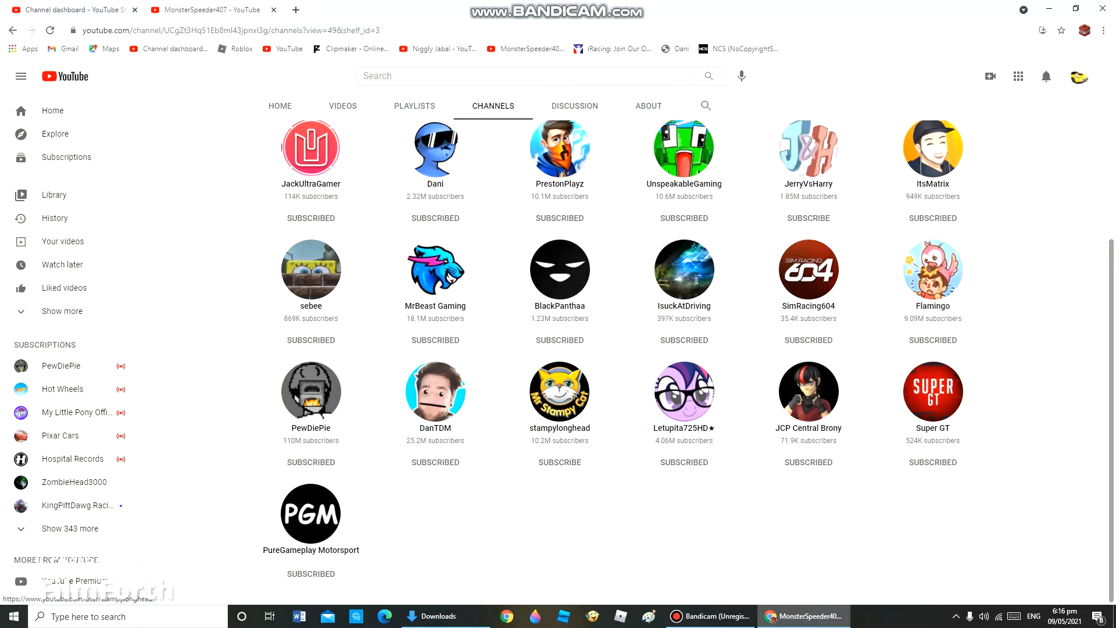
{"action": "mouse_move", "coordinate": [684, 395]}
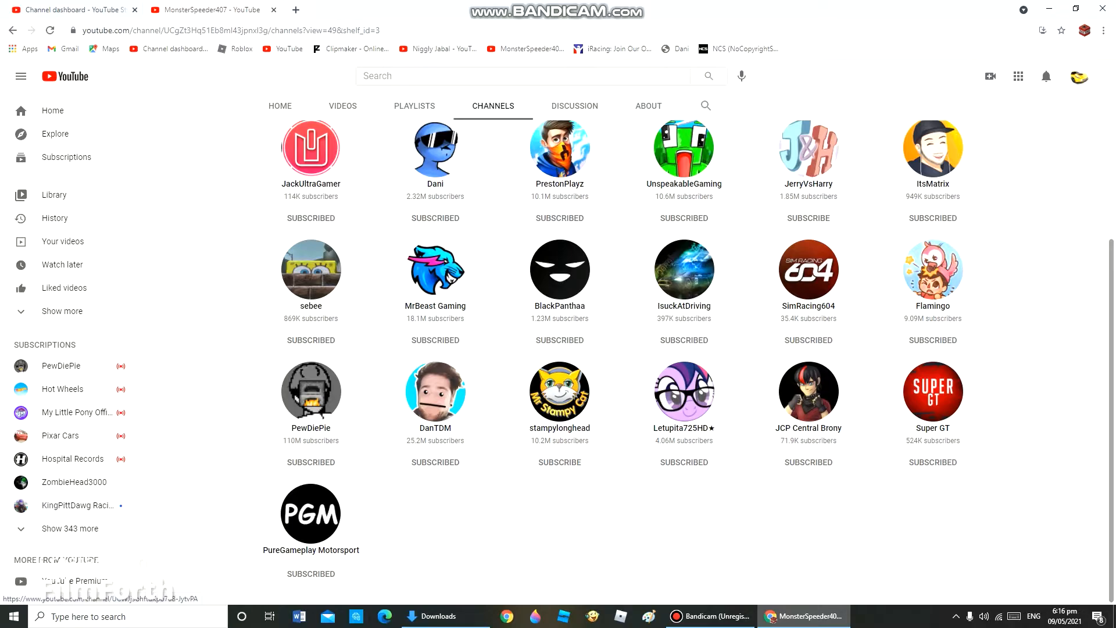
{"action": "scroll", "scroll_direction": "up", "scroll_amount": 3}
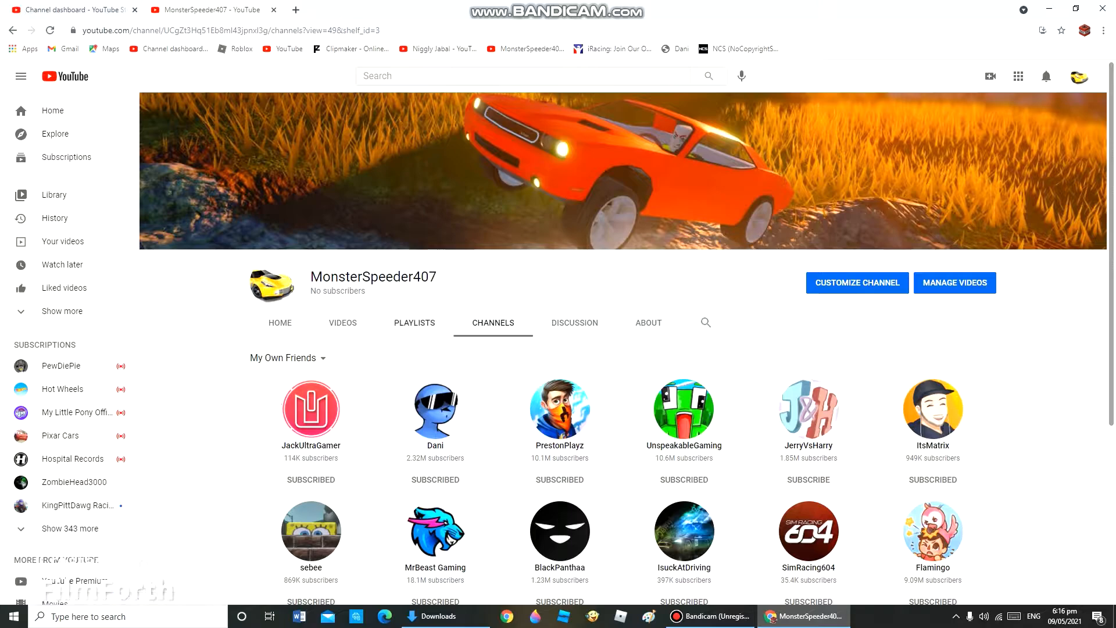
Step: View the Playlists tab, then the all-channels overview with My Own Friends and Unknown Channels
{"action": "left_click", "coordinate": [414, 322]}
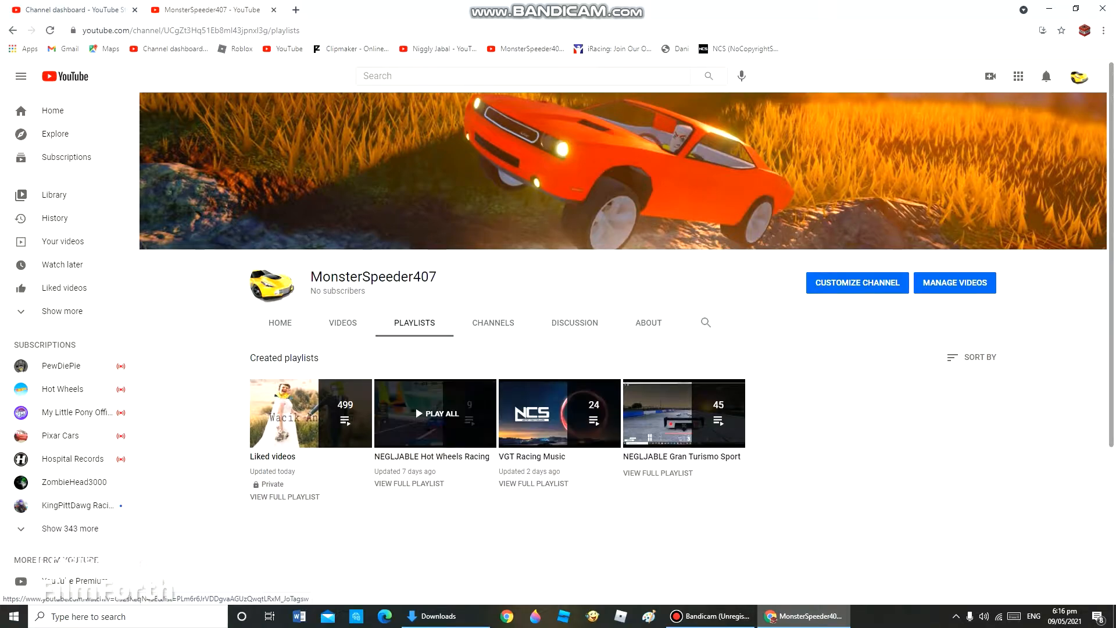
{"action": "left_click", "coordinate": [491, 323]}
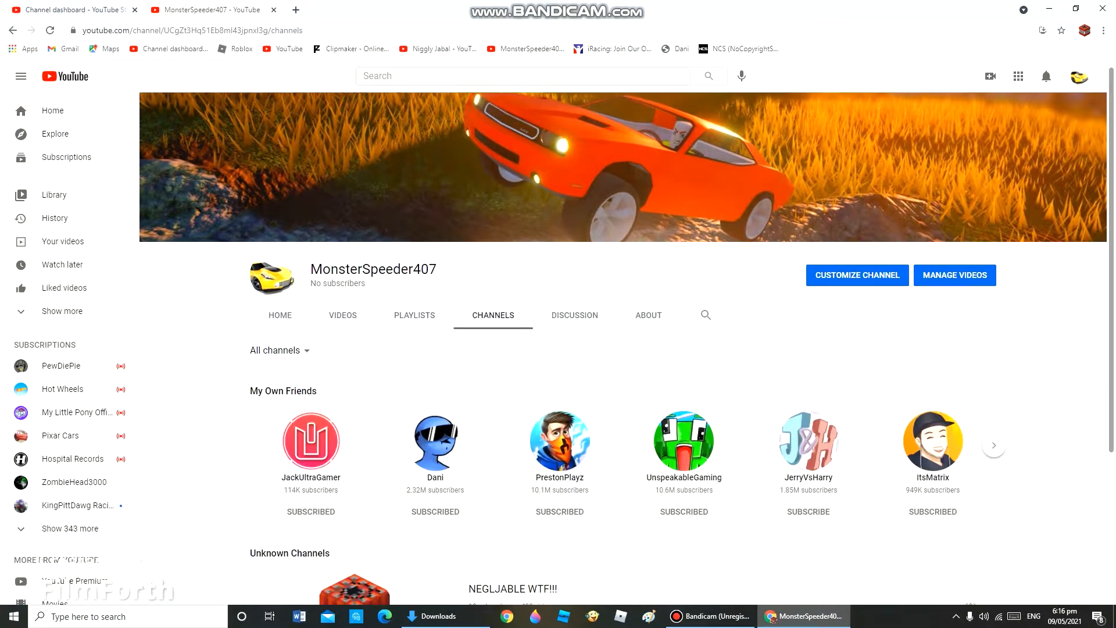
{"action": "scroll", "scroll_direction": "down", "scroll_amount": 3}
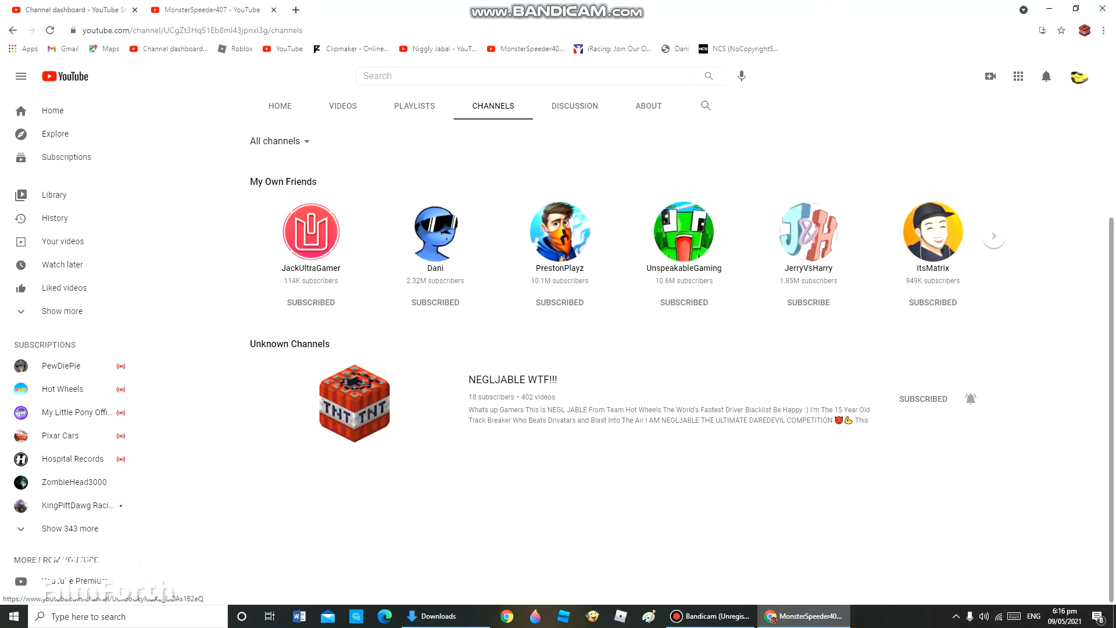
{"action": "scroll", "scroll_direction": "up", "scroll_amount": 3}
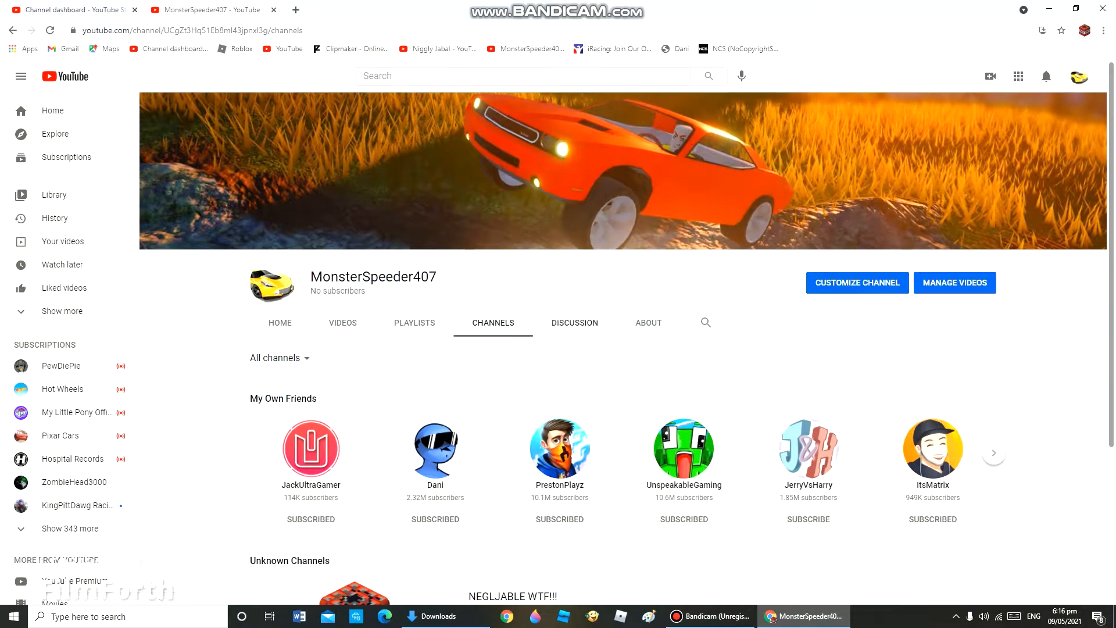
Step: Read the Discussion tab's comments, expanding one, then the About tab's description and stats
{"action": "left_click", "coordinate": [573, 322]}
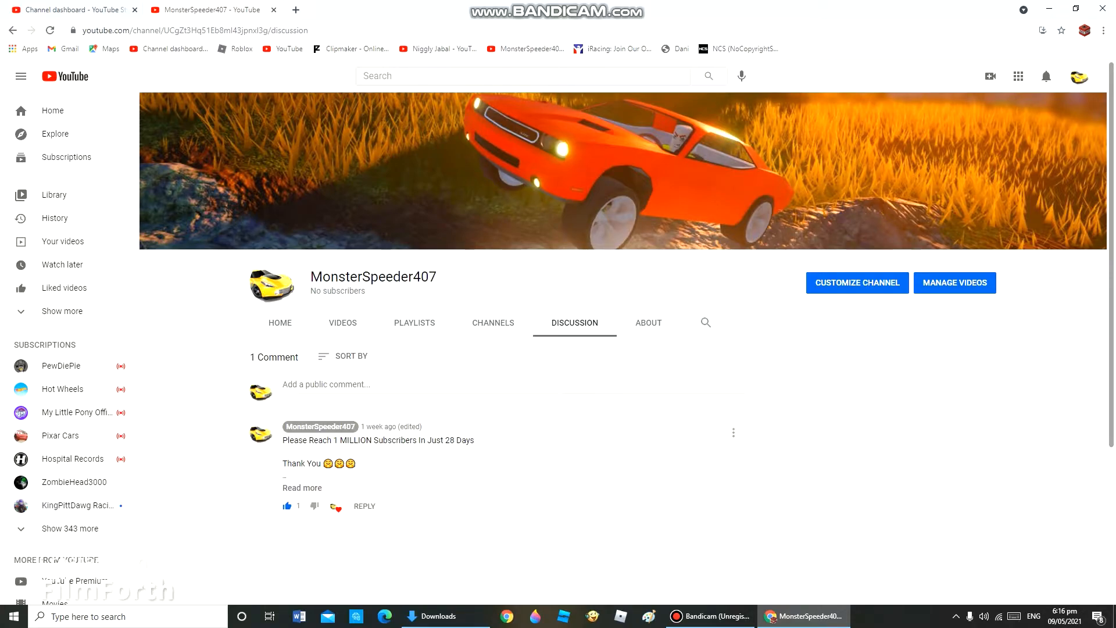
{"action": "left_click", "coordinate": [302, 487]}
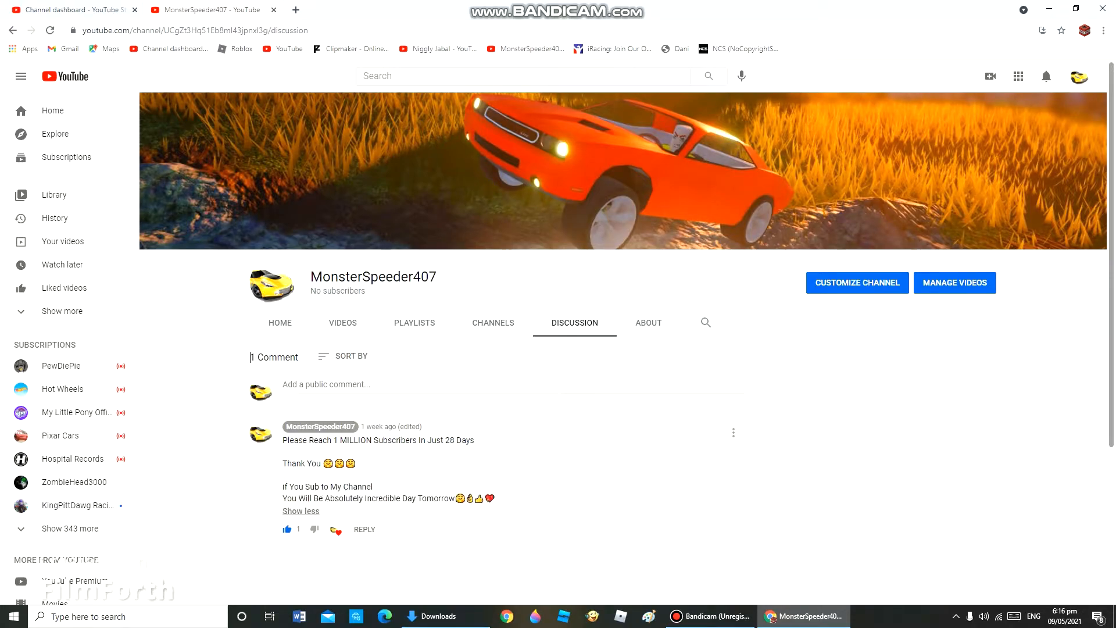
{"action": "left_click", "coordinate": [300, 511]}
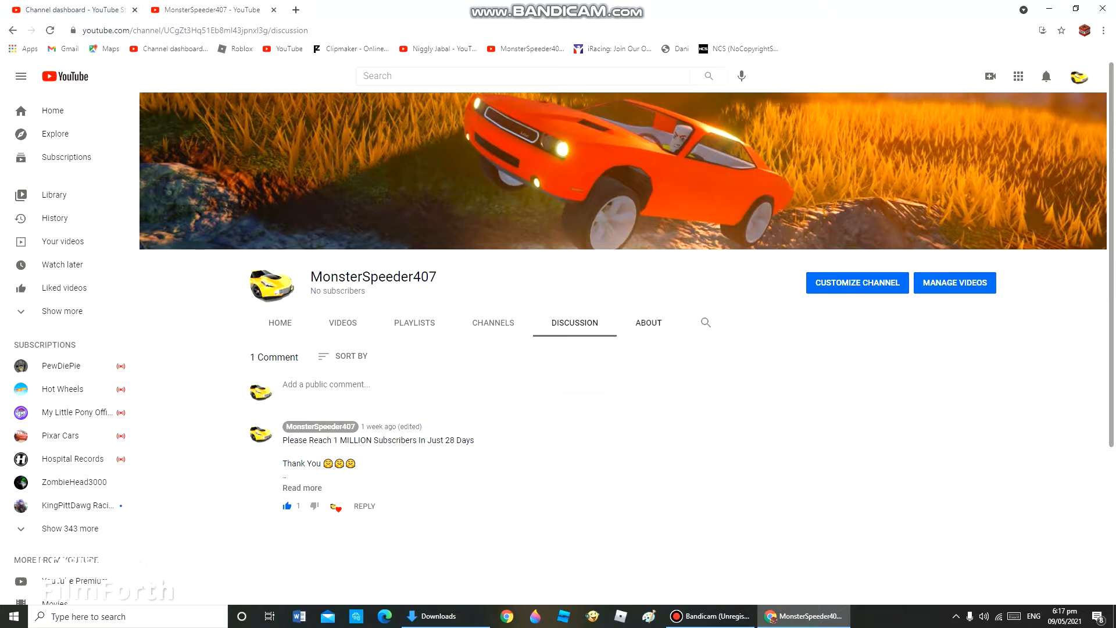
{"action": "left_click", "coordinate": [647, 322]}
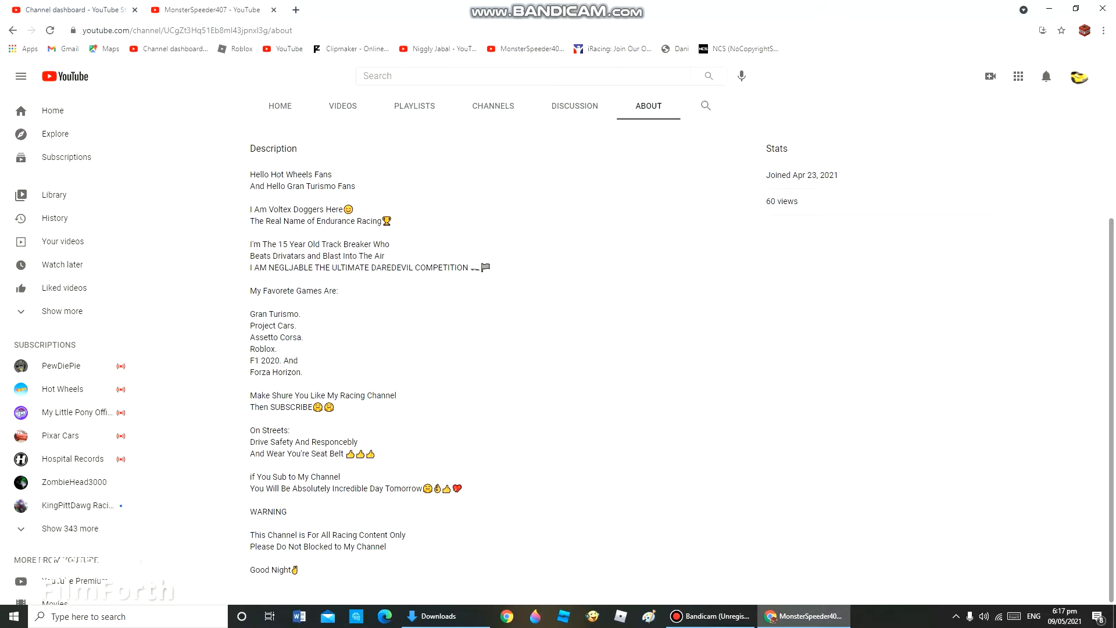
{"action": "scroll", "scroll_direction": "up", "scroll_amount": 3}
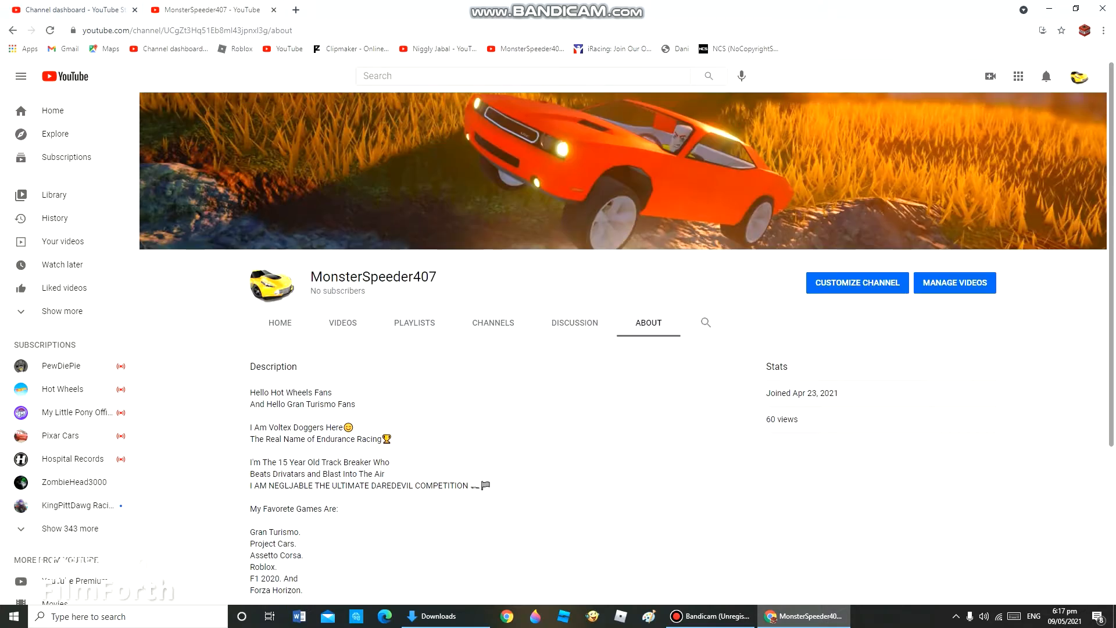
Step: Browse the Videos tab again and return to the channel's Home page
{"action": "left_click", "coordinate": [341, 322]}
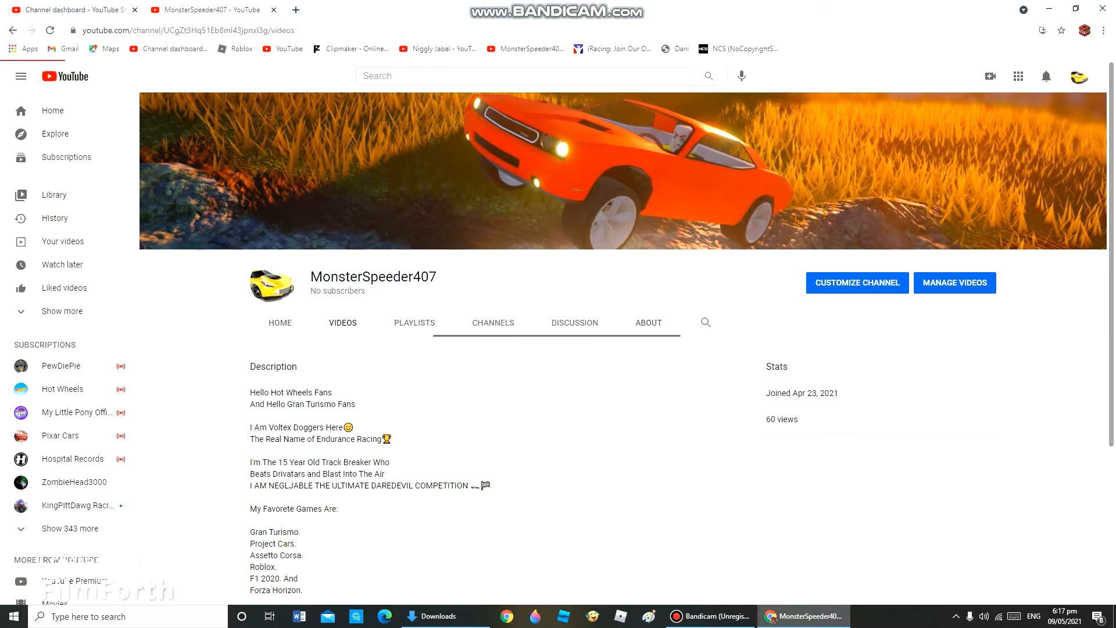
{"action": "left_click", "coordinate": [342, 323]}
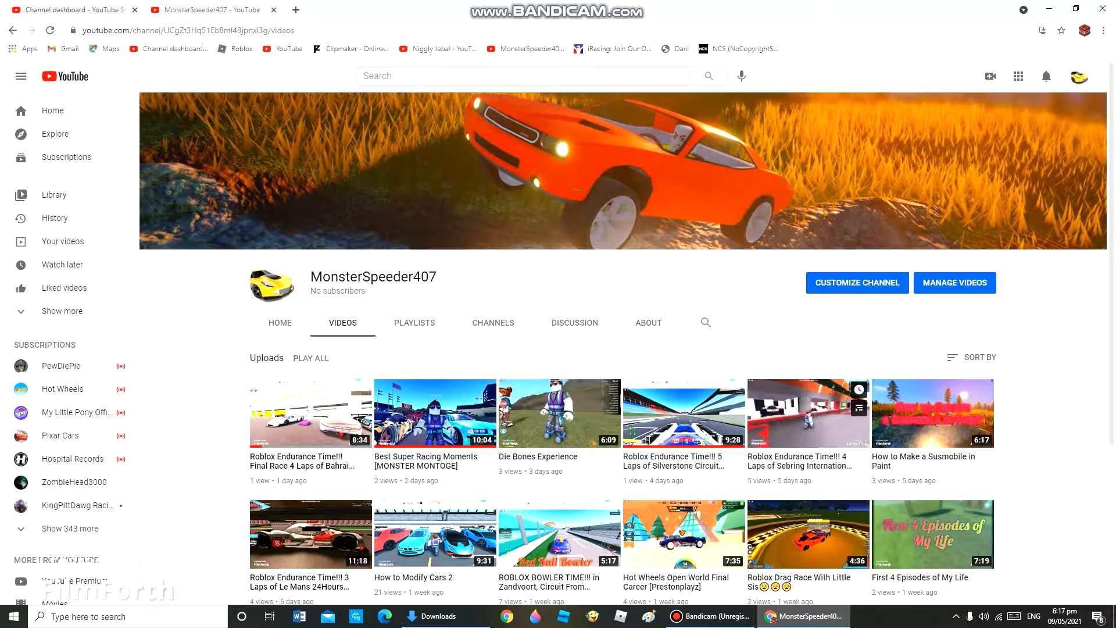
{"action": "scroll", "scroll_direction": "down", "scroll_amount": 3}
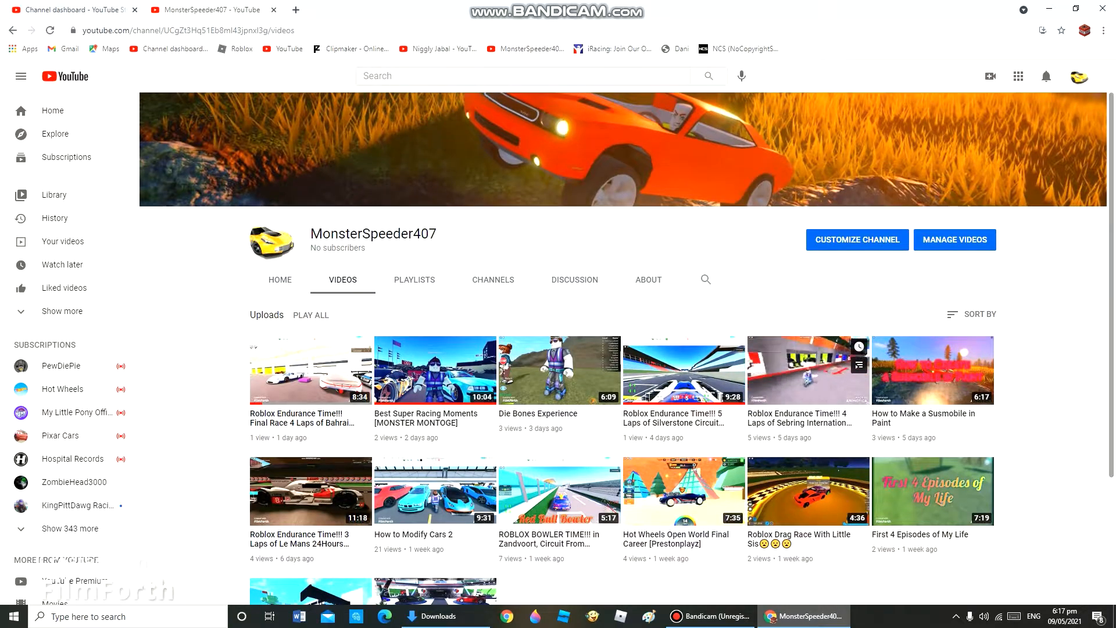
{"action": "left_click", "coordinate": [279, 279]}
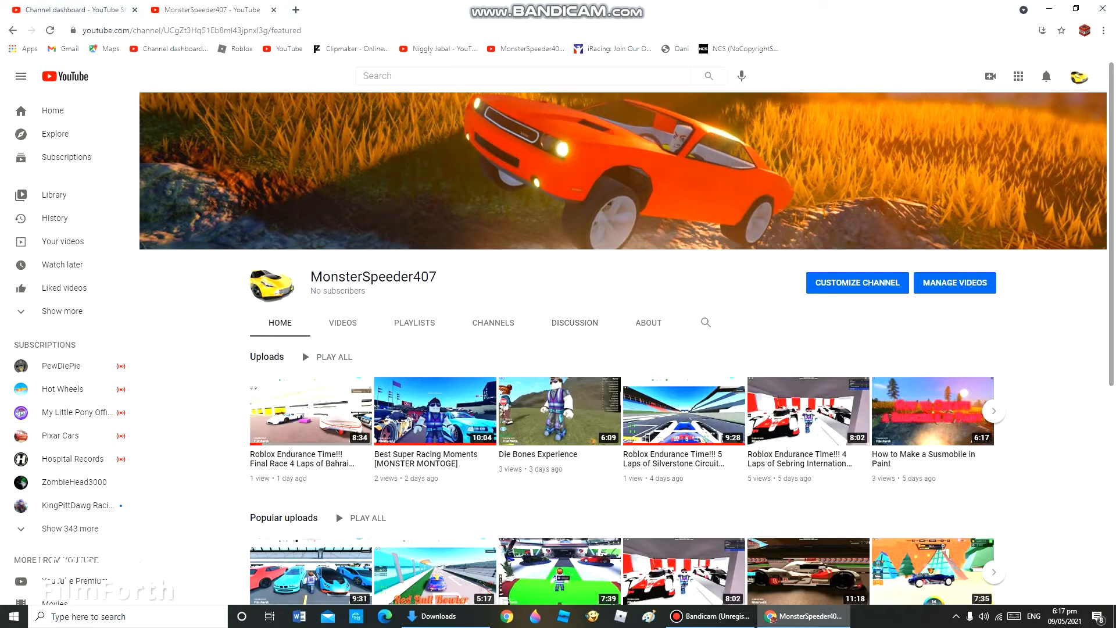
Step: Review the channel's Basic info customization in YouTube Studio, then return to the public channel page
{"action": "left_click", "coordinate": [955, 282]}
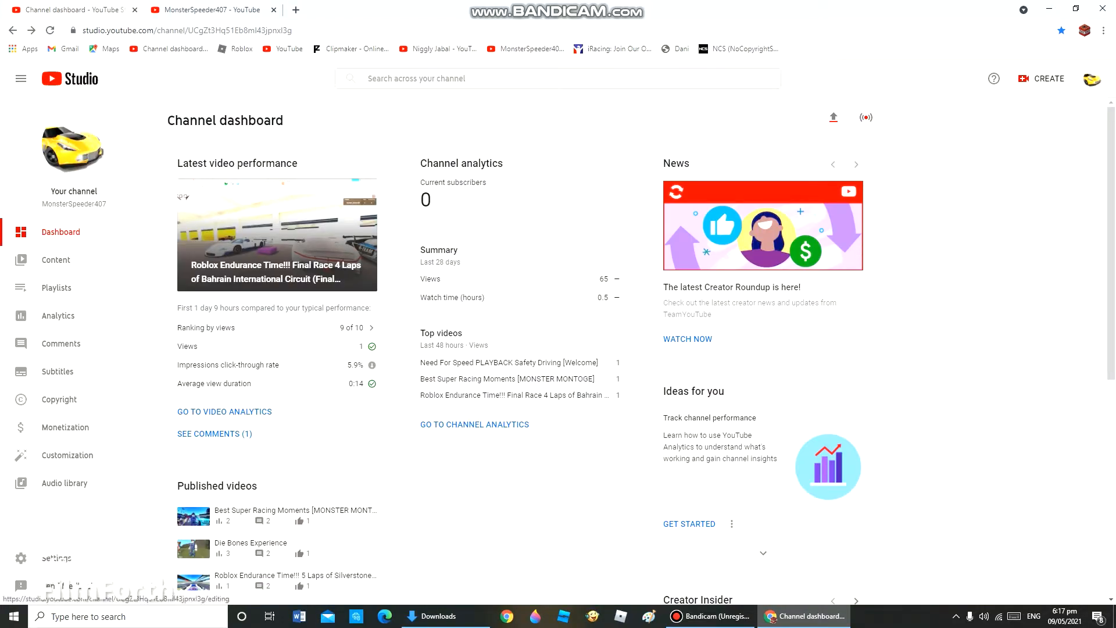
{"action": "left_click", "coordinate": [67, 454]}
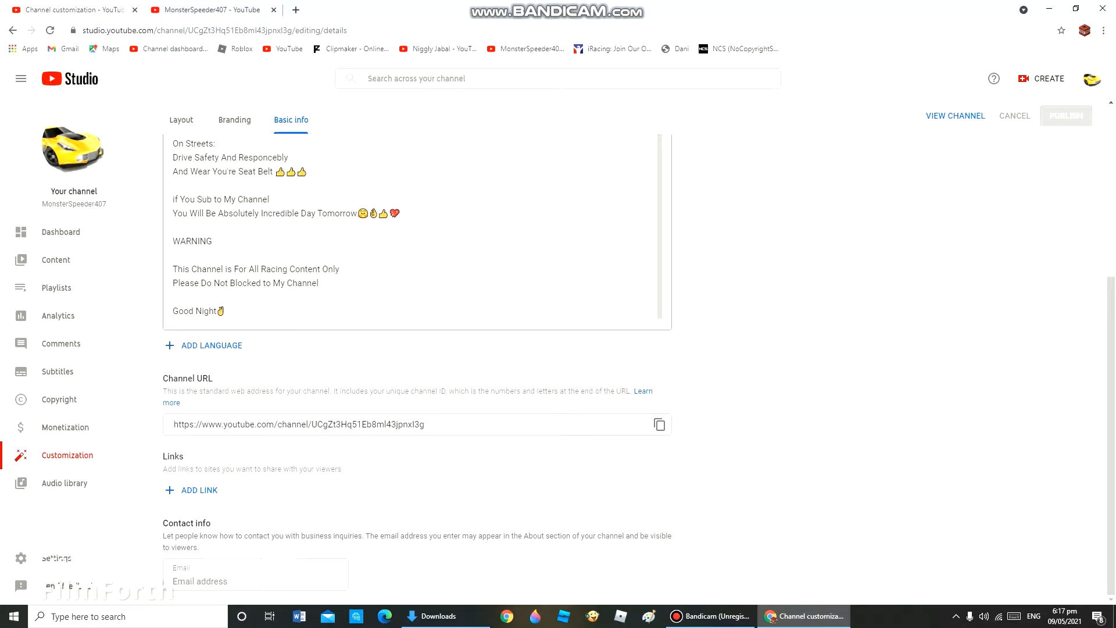
{"action": "scroll", "scroll_direction": "up", "scroll_amount": 3}
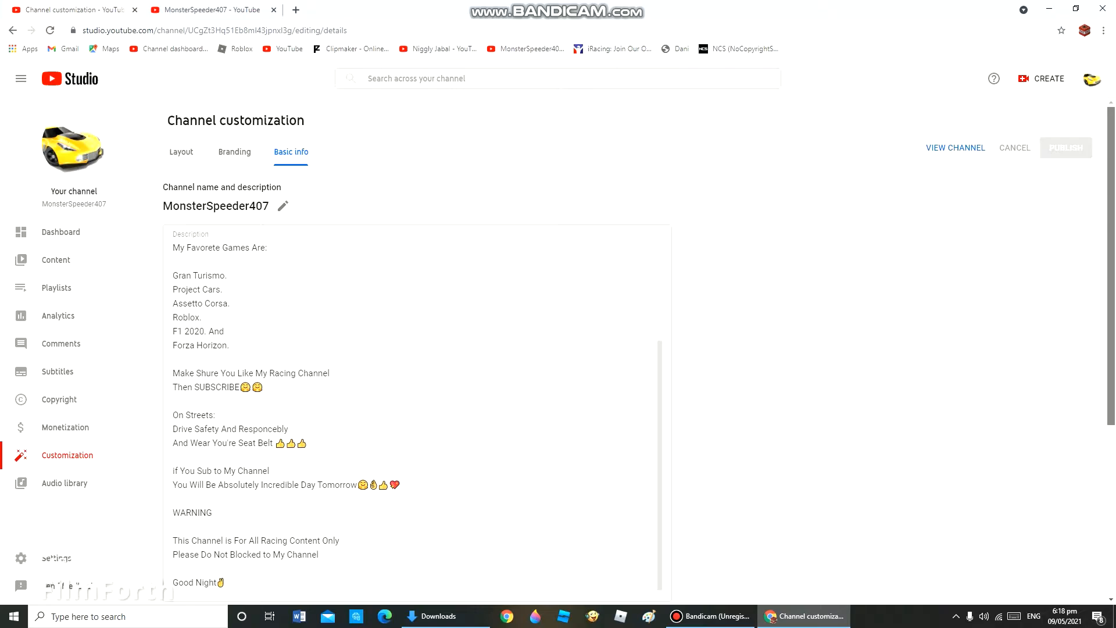
{"action": "scroll", "scroll_direction": "down", "scroll_amount": 3}
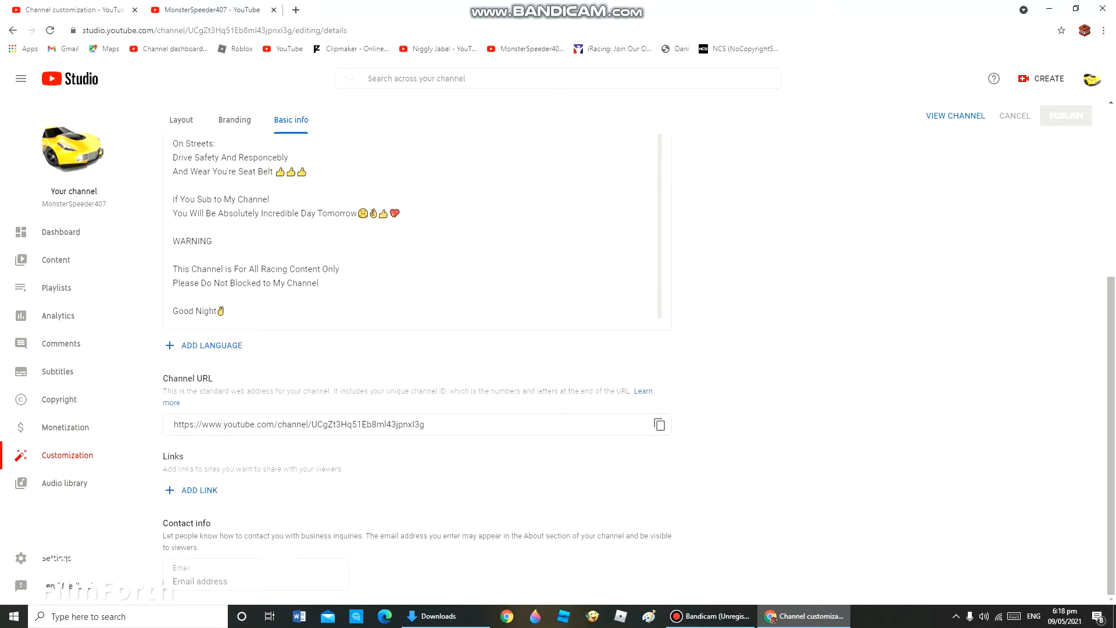
{"action": "left_click", "coordinate": [955, 115]}
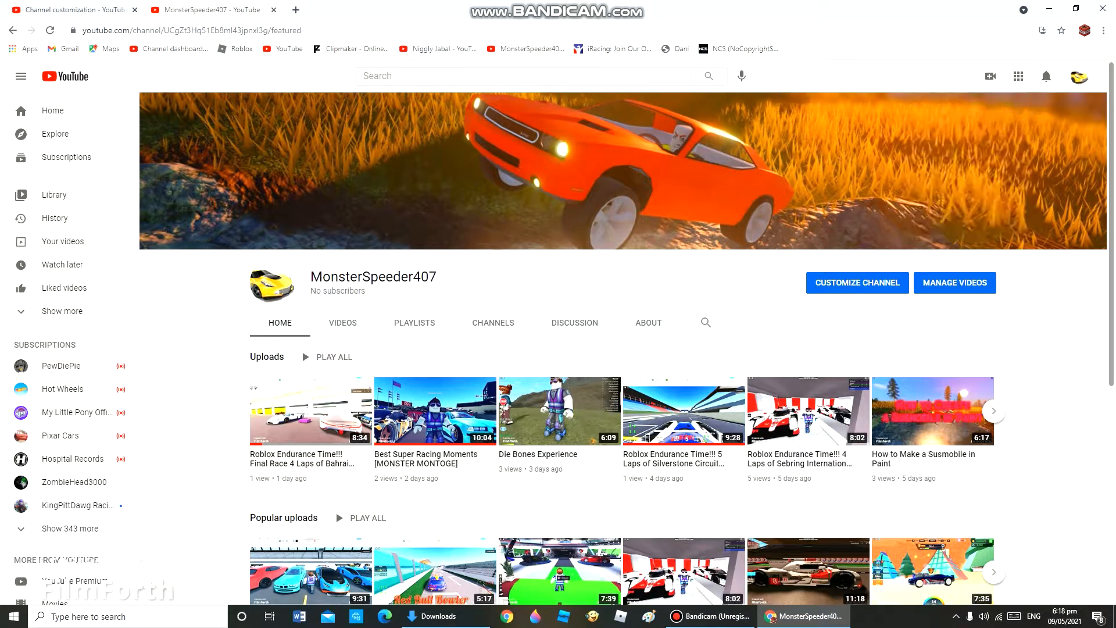
Step: Peek at the account menu and scroll through the channel's Home tab
{"action": "left_click", "coordinate": [1079, 76]}
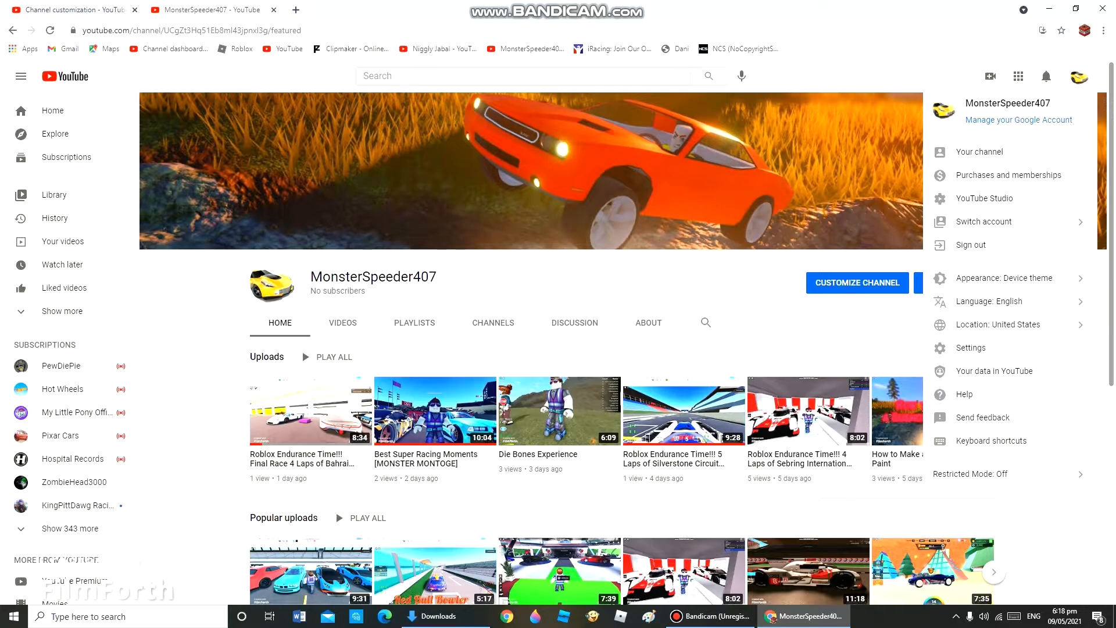
{"action": "left_click", "coordinate": [1046, 77]}
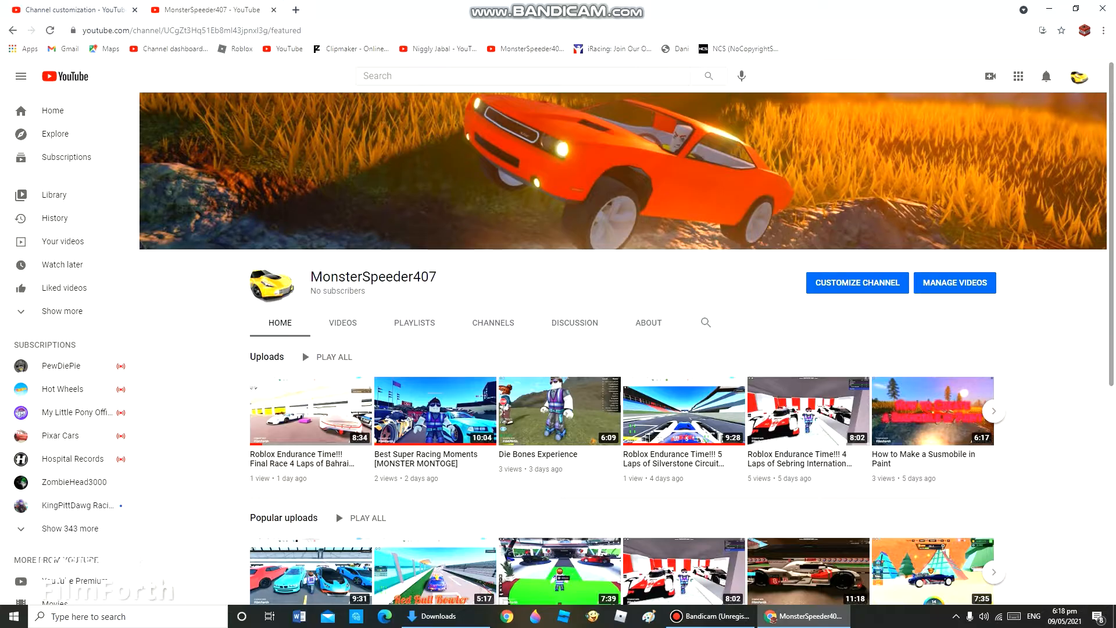
{"action": "left_click", "coordinate": [1062, 31]}
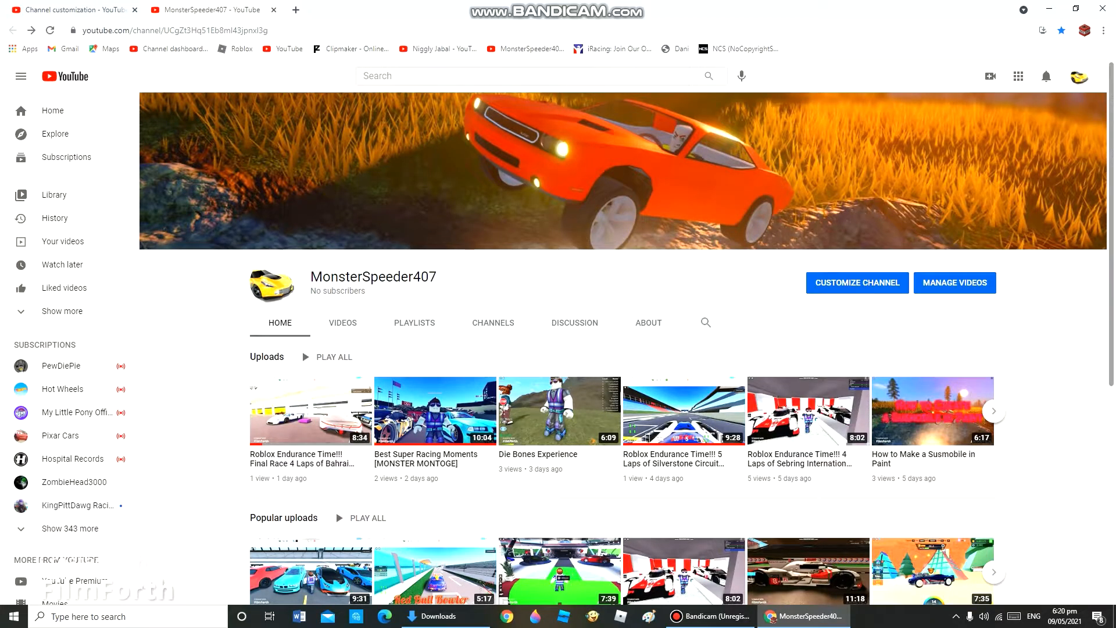
{"action": "scroll", "scroll_direction": "down", "scroll_amount": 3}
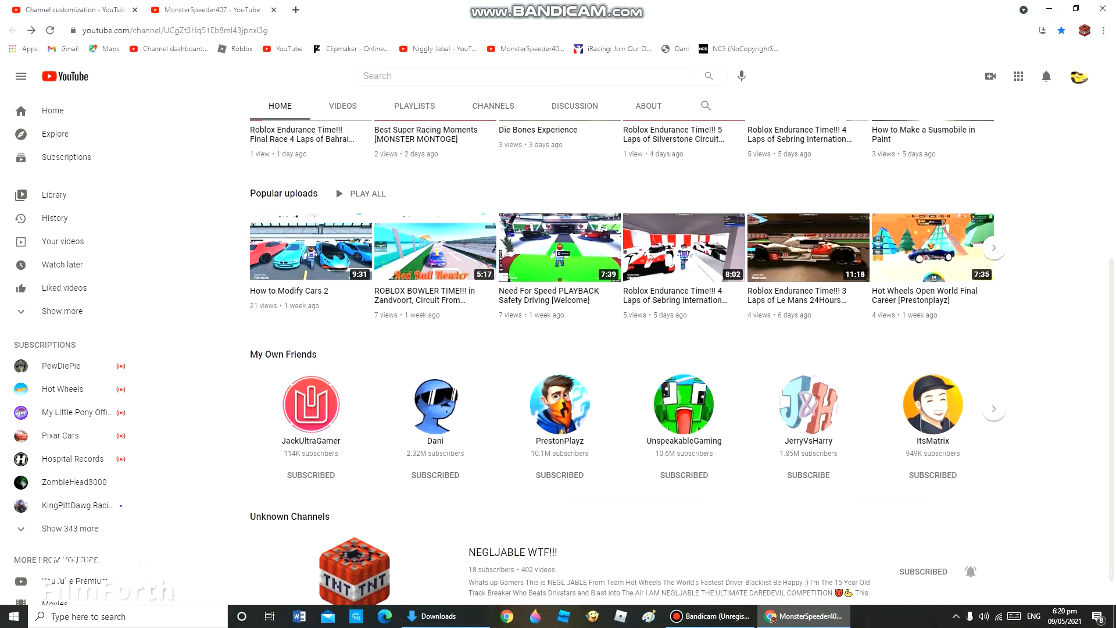
{"action": "scroll", "scroll_direction": "up", "scroll_amount": 3}
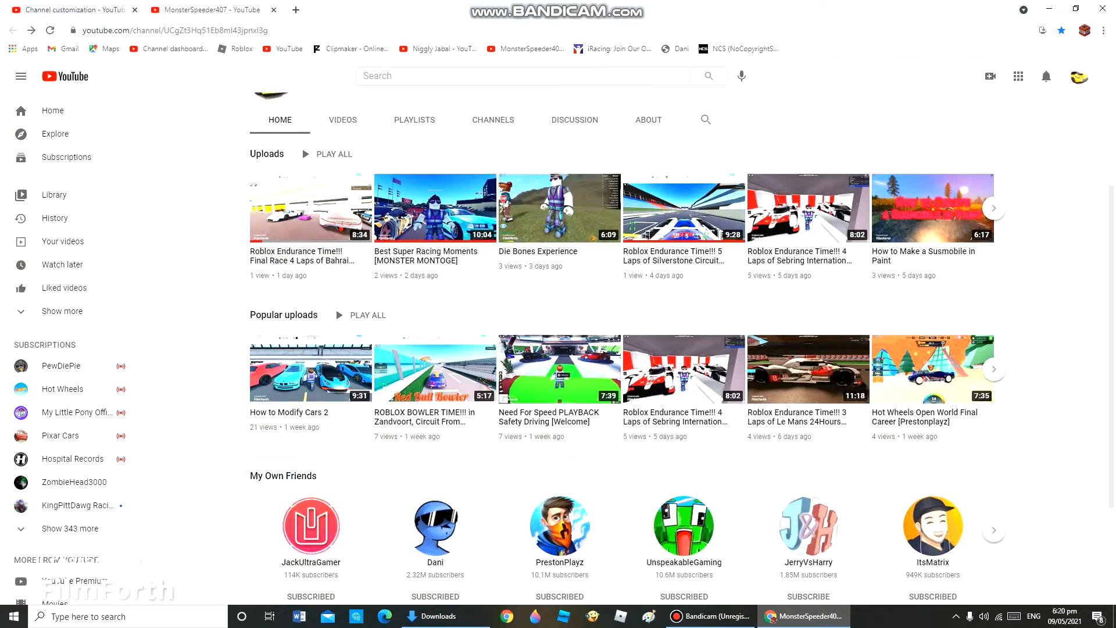
{"action": "scroll", "scroll_direction": "down", "scroll_amount": 3}
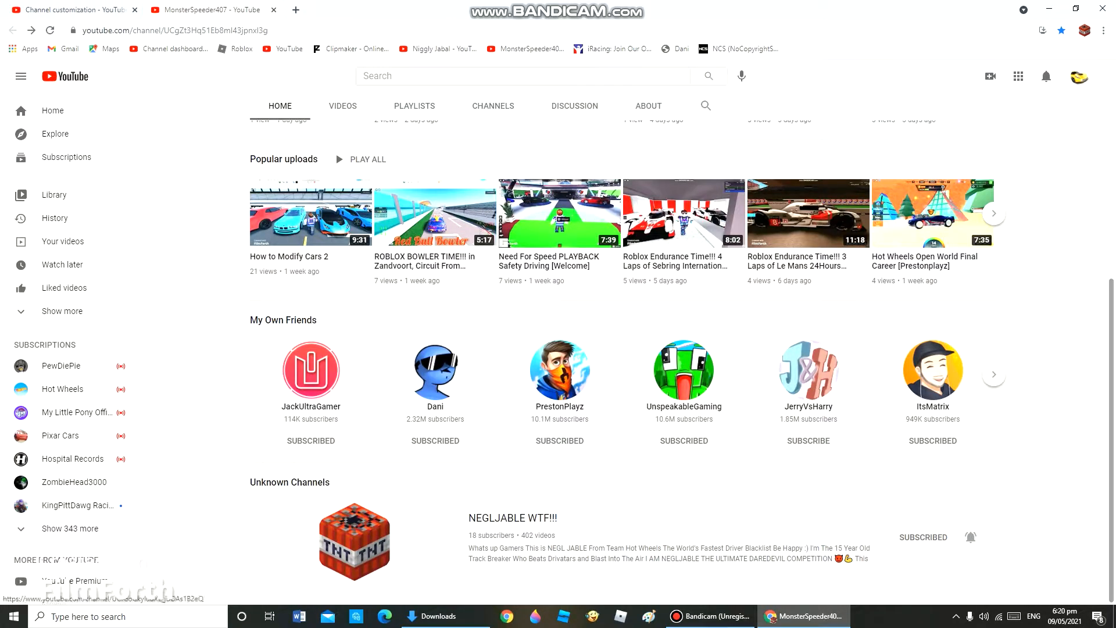
{"action": "scroll", "scroll_direction": "up", "scroll_amount": 3}
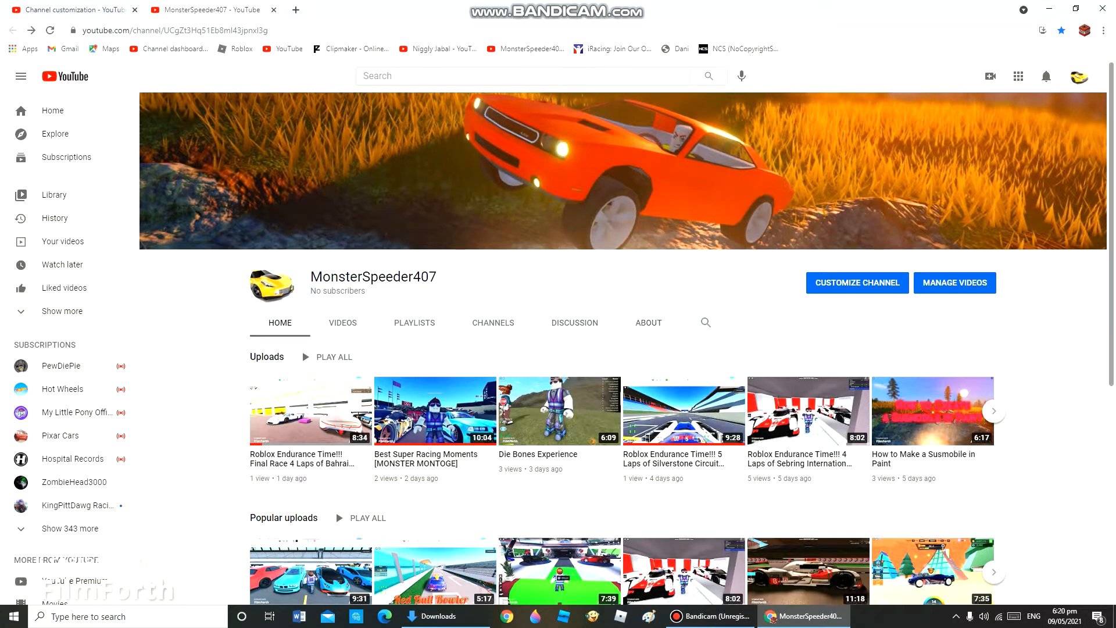
Step: View the About tab's description and stats: joined Apr 23, 2021, 60 views
{"action": "left_click", "coordinate": [648, 322]}
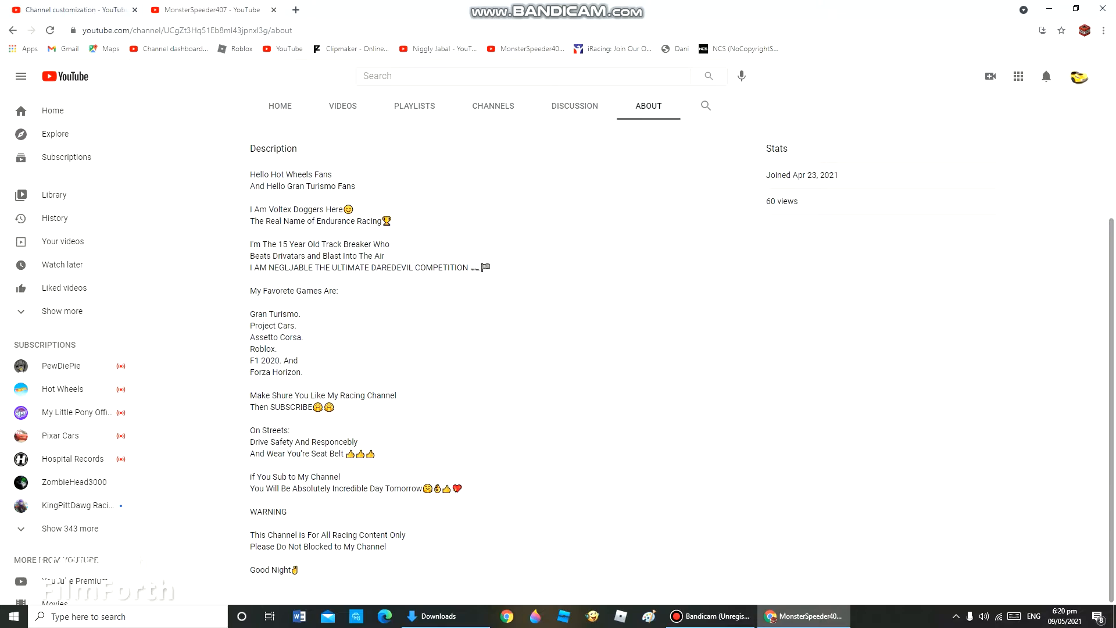
{"action": "scroll", "scroll_direction": "up", "scroll_amount": 3}
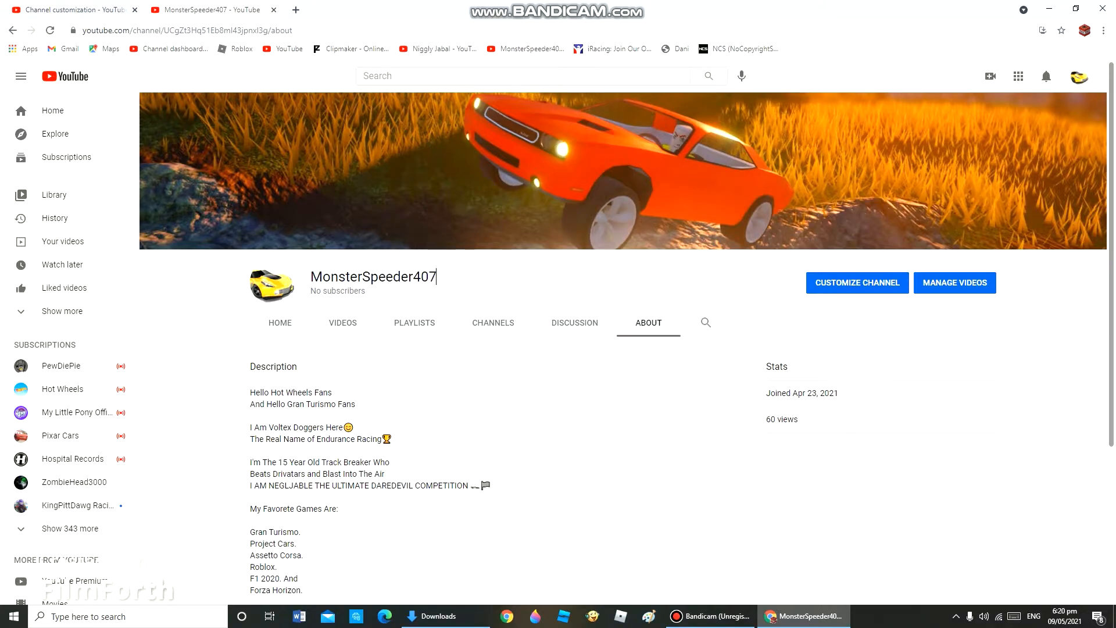
Step: Show the channel's Videos tab with its full grid of uploads
{"action": "left_click", "coordinate": [342, 322]}
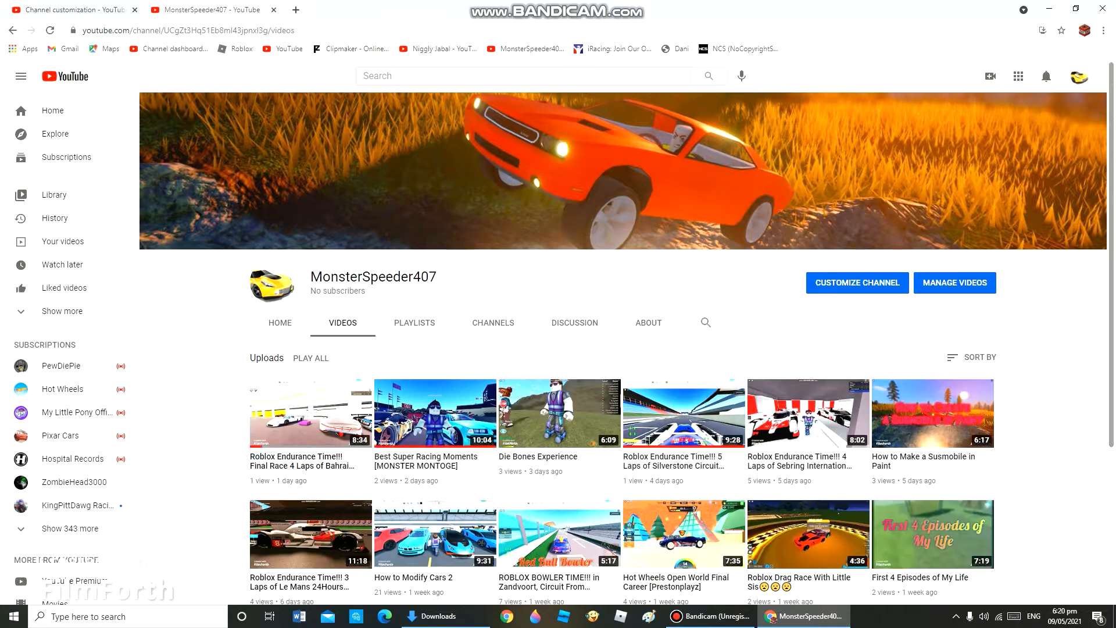
{"action": "mouse_move", "coordinate": [435, 414]}
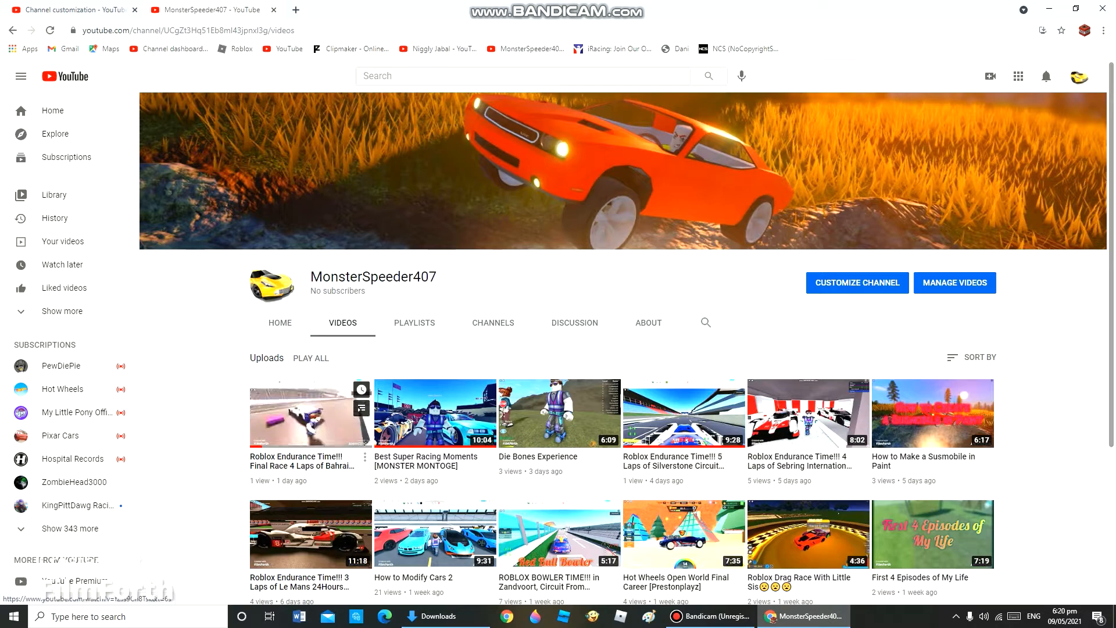
{"action": "mouse_move", "coordinate": [309, 413]}
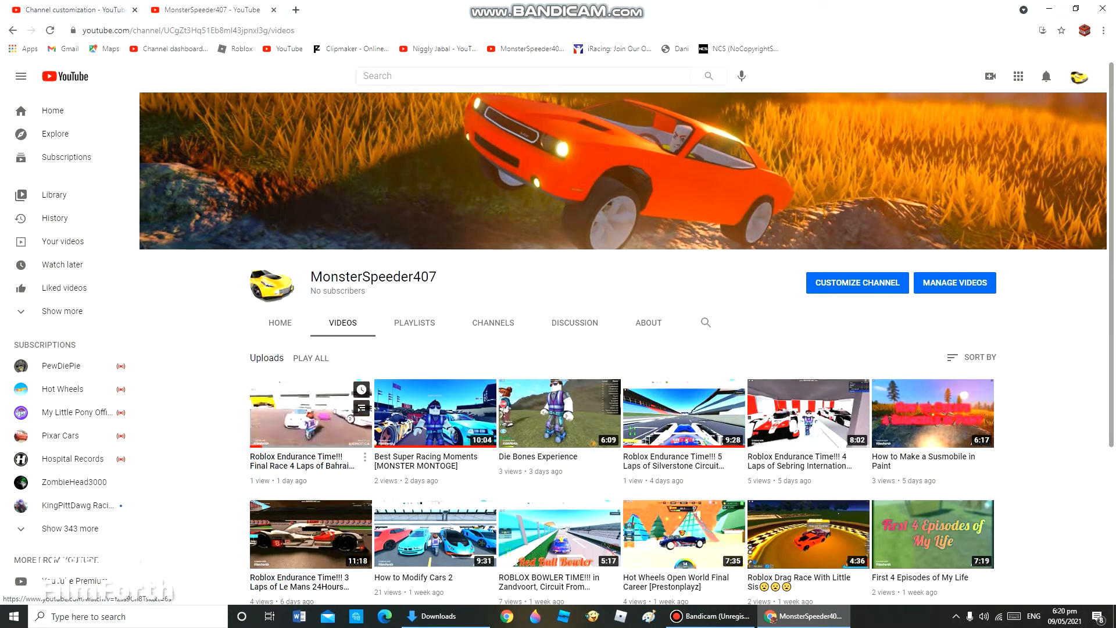
Step: Watch the Bahrain "Roblox Endurance Time!!! Final Race" video and scroll to its description and comments
{"action": "left_click", "coordinate": [309, 413]}
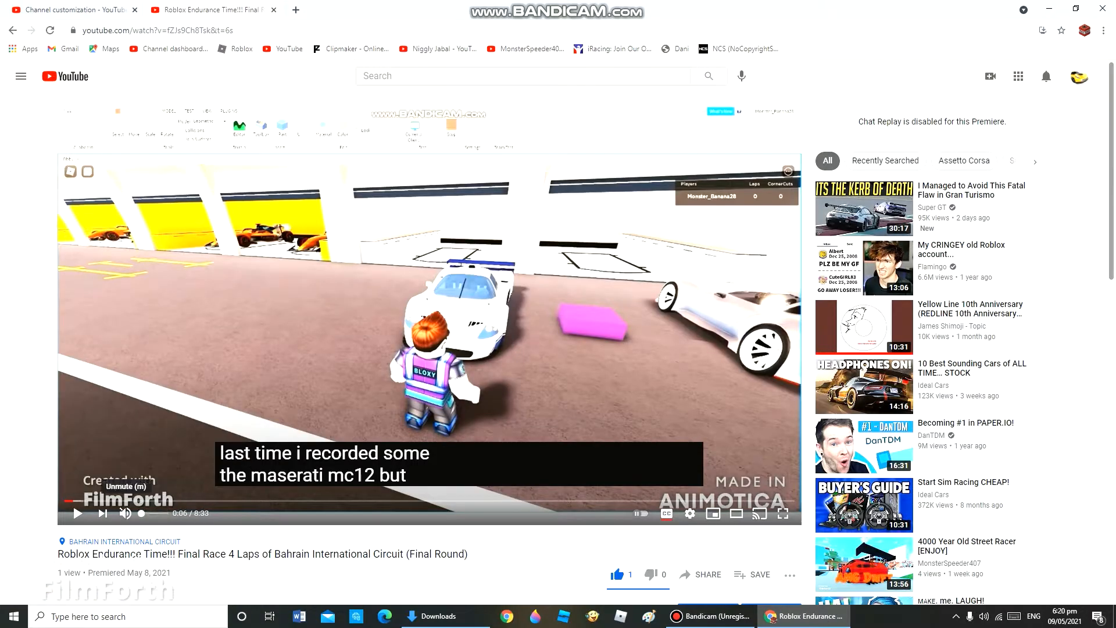
{"action": "scroll", "scroll_direction": "down", "scroll_amount": 3}
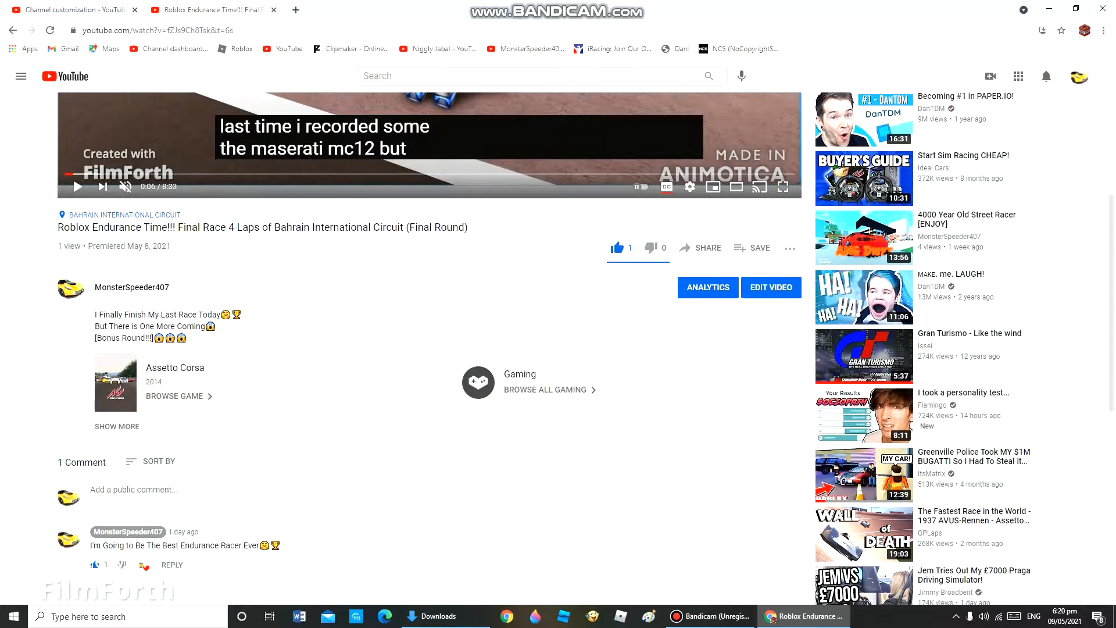
{"action": "scroll", "scroll_direction": "down", "scroll_amount": 3}
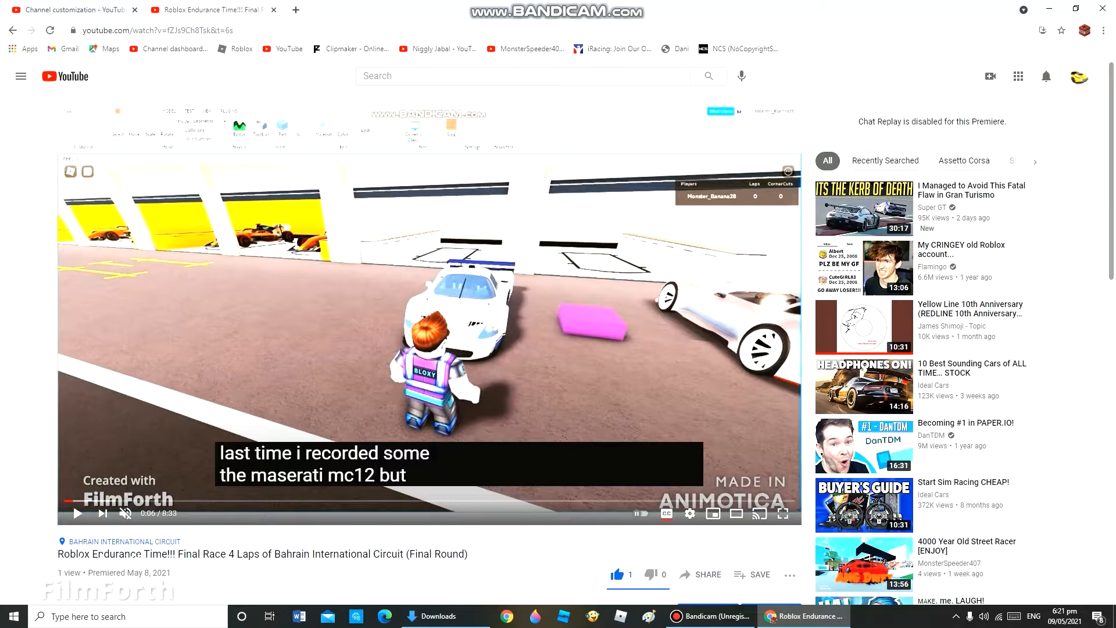
{"action": "mouse_move", "coordinate": [102, 513]}
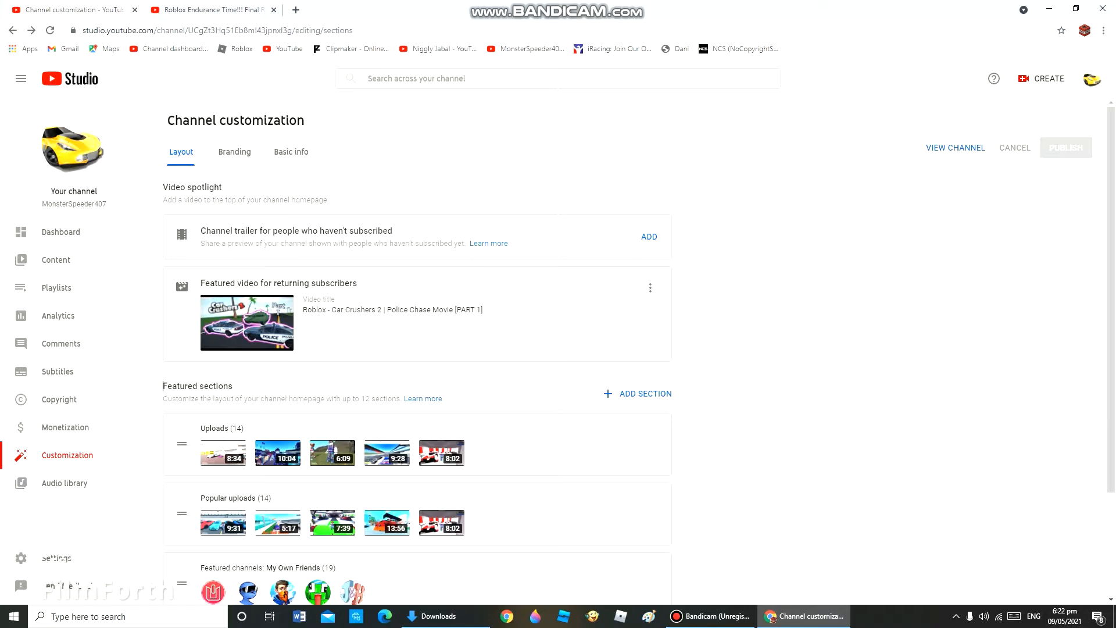
Step: Review the Studio Layout sections unchanged and view the channel as visitors see it
{"action": "scroll", "scroll_direction": "down", "scroll_amount": 3}
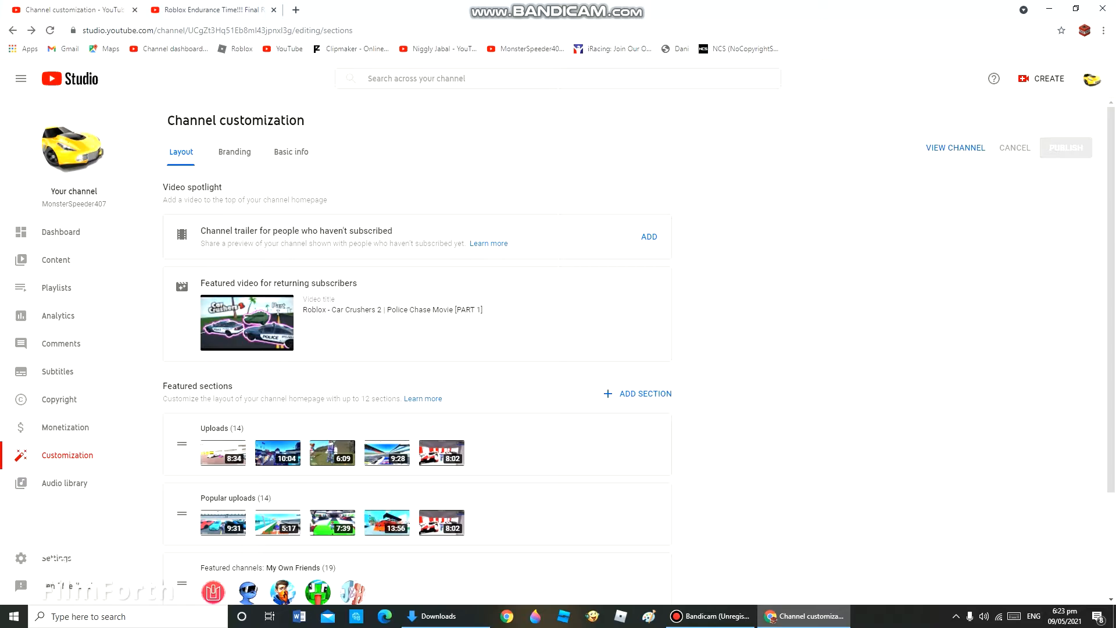
{"action": "left_click", "coordinate": [955, 148]}
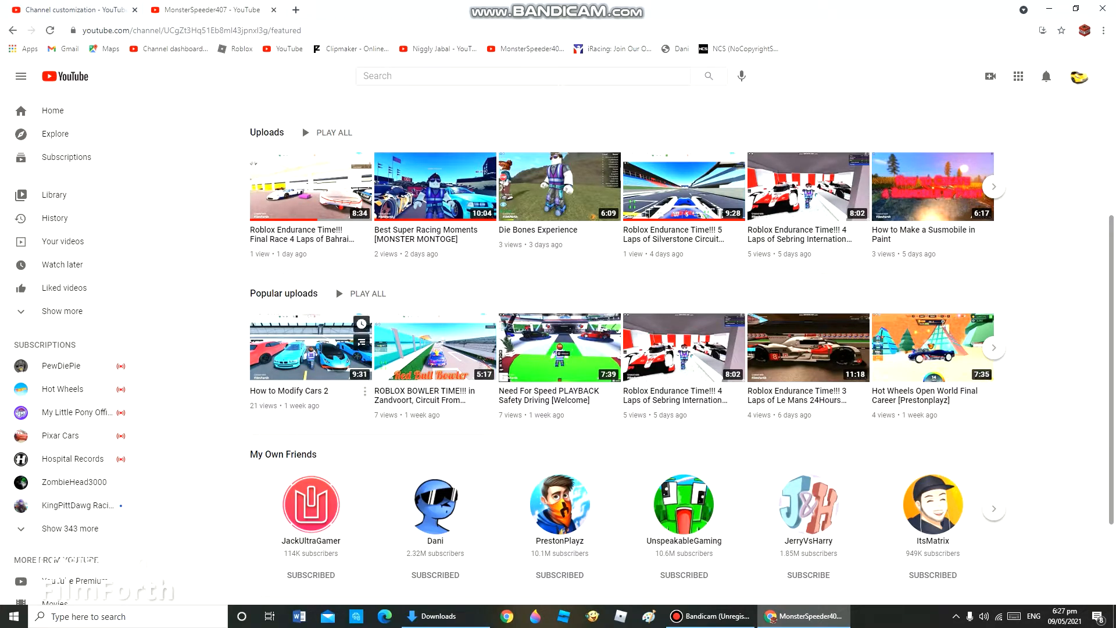
Step: Browse the channel's Videos grid again, scrolling down and back up
{"action": "left_click", "coordinate": [341, 322]}
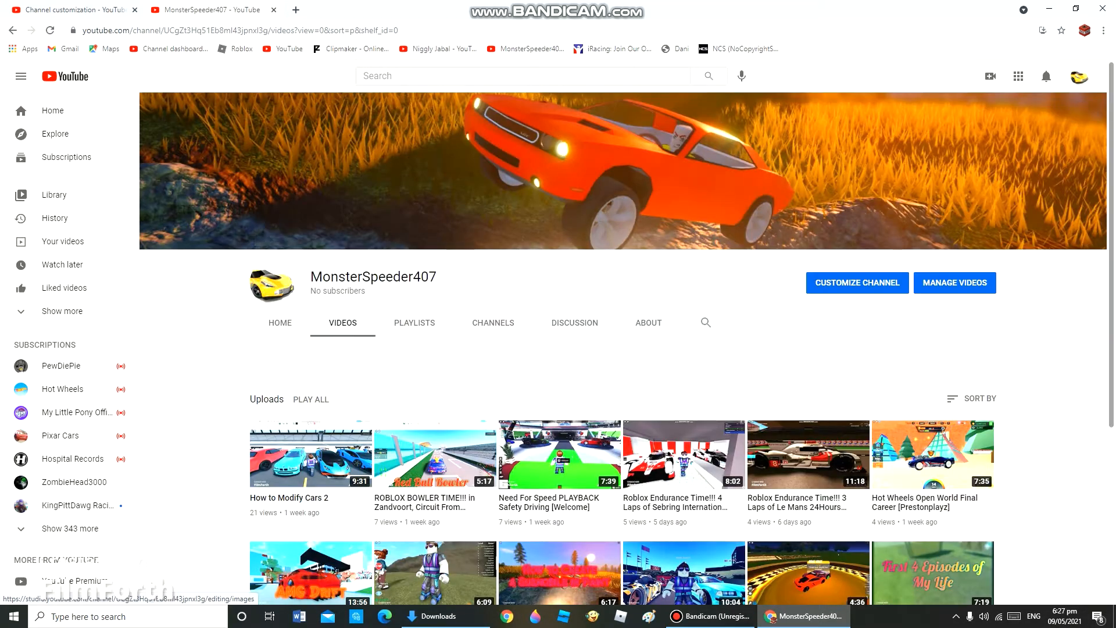
{"action": "scroll", "scroll_direction": "down", "scroll_amount": 3}
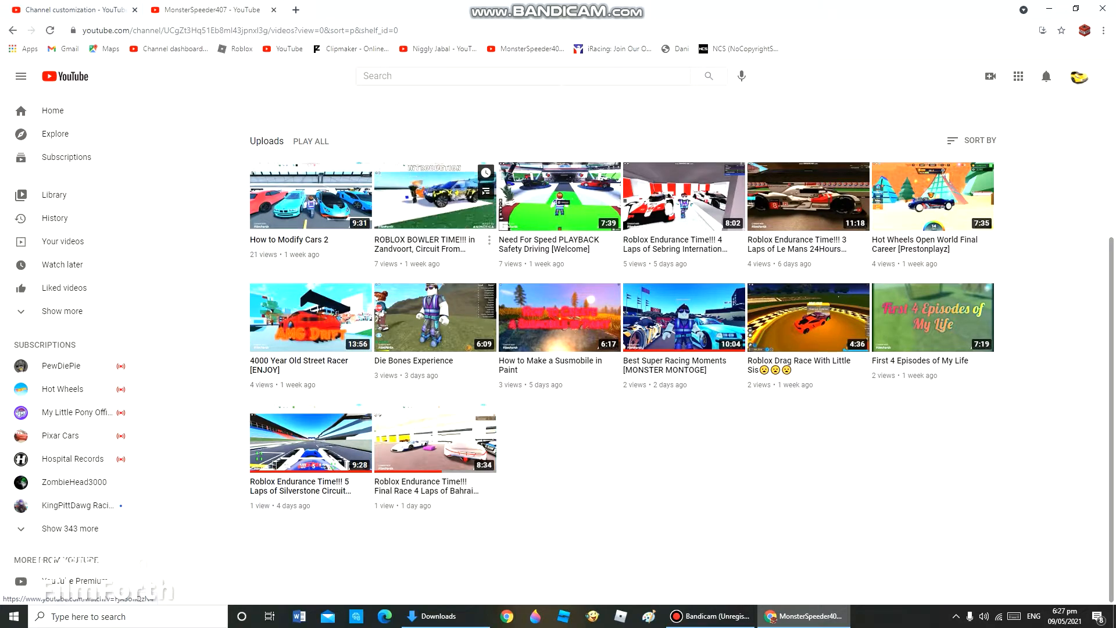
{"action": "mouse_move", "coordinate": [433, 196]}
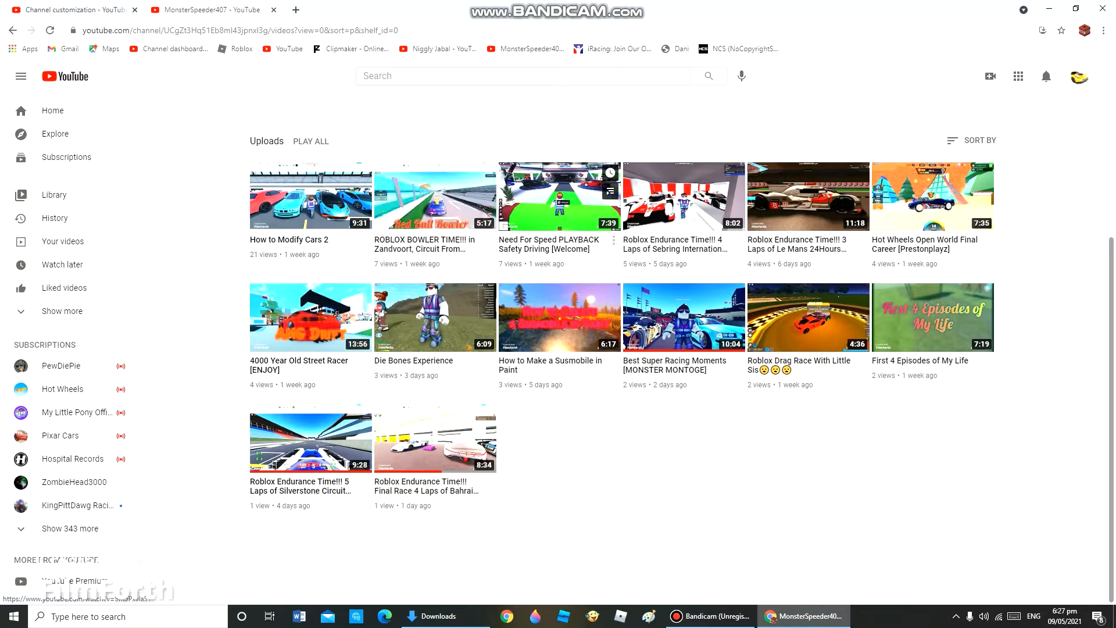
{"action": "mouse_move", "coordinate": [559, 197]}
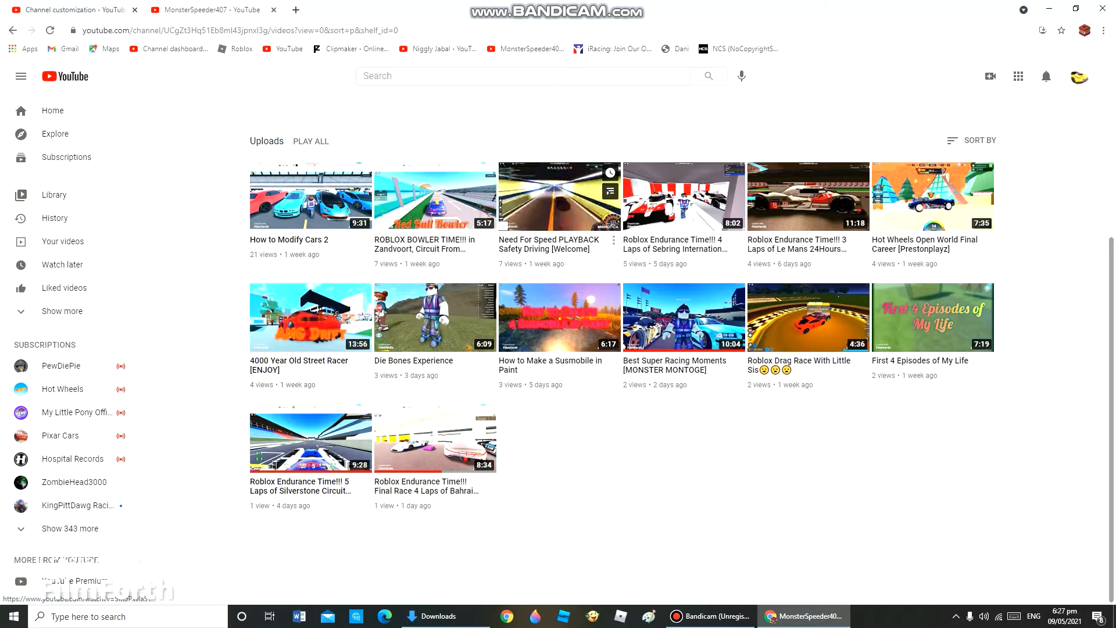
{"action": "scroll", "scroll_direction": "up", "scroll_amount": 3}
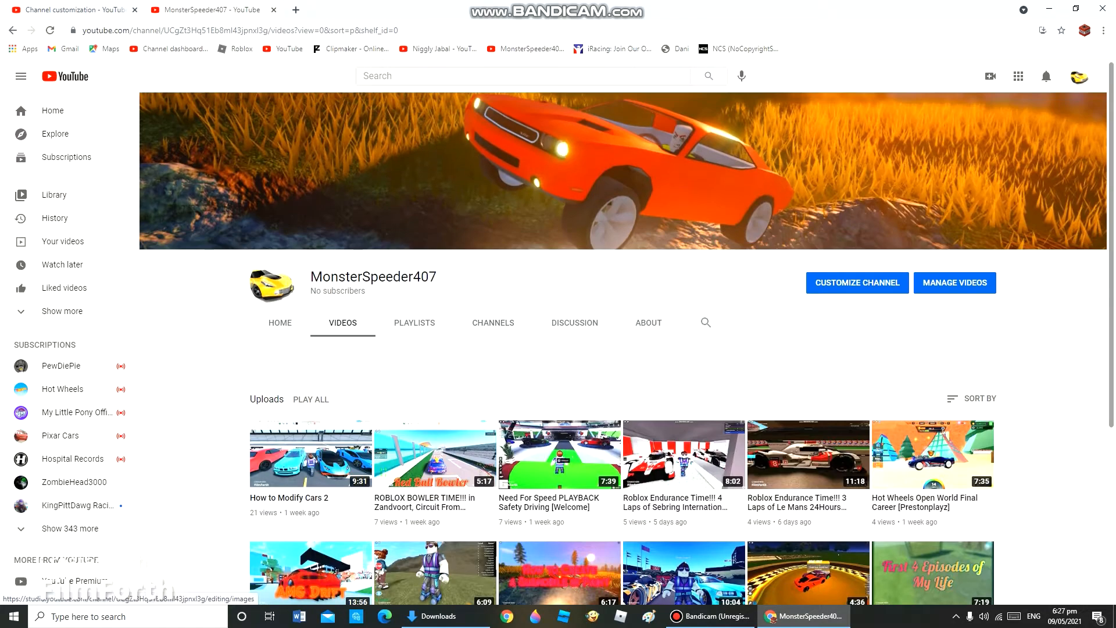
Step: Return to the Home tab and scroll its Uploads and Popular uploads shelves
{"action": "left_click", "coordinate": [279, 323]}
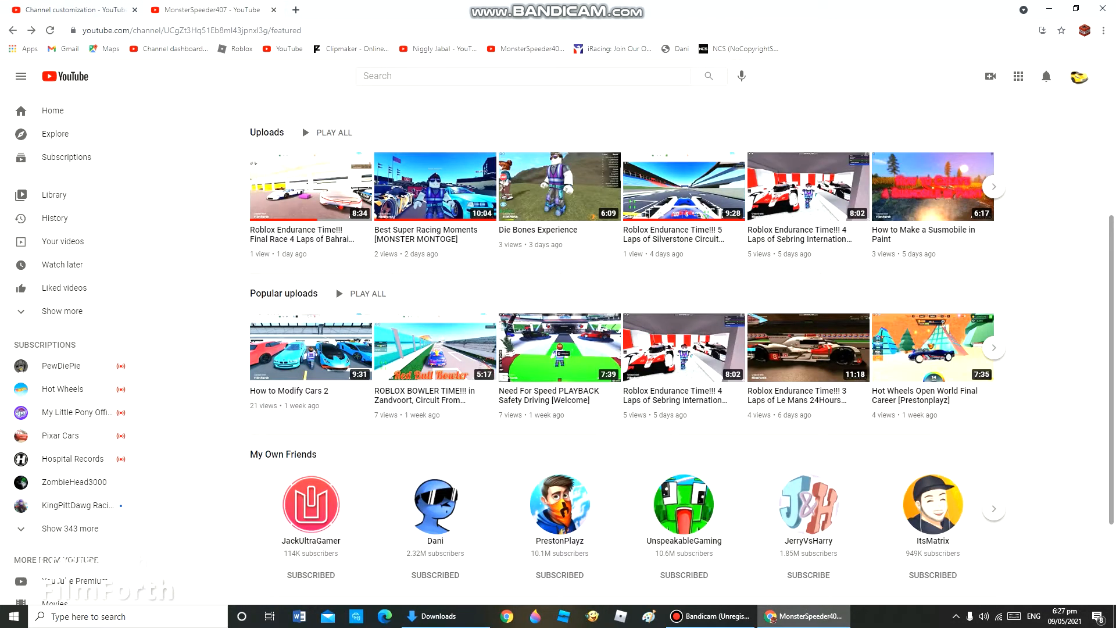
{"action": "scroll", "scroll_direction": "up", "scroll_amount": 3}
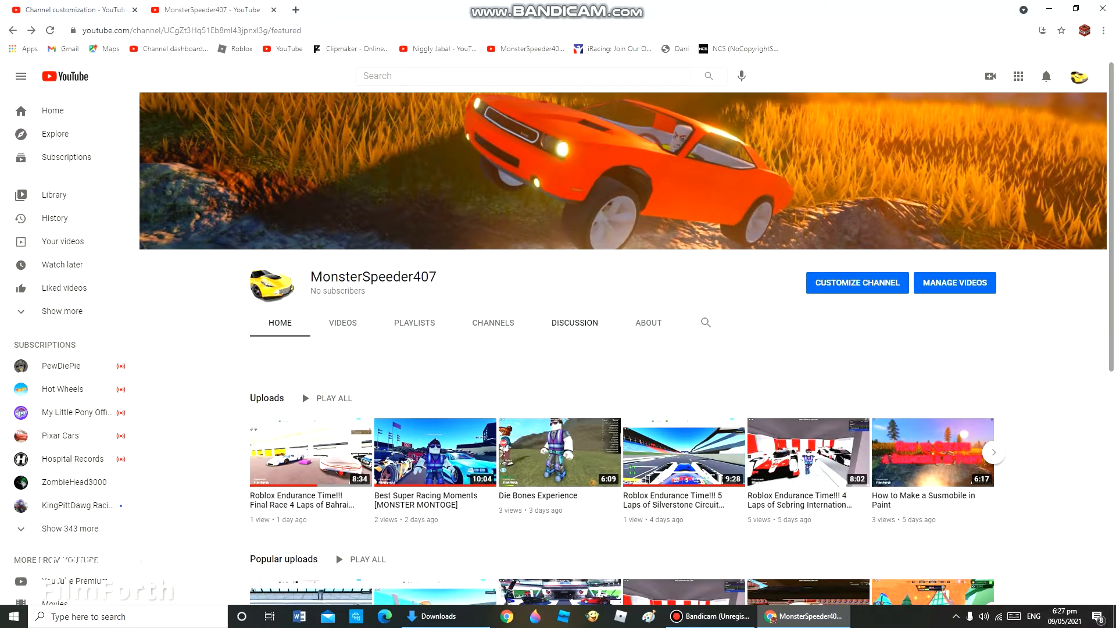
{"action": "scroll", "scroll_direction": "down", "scroll_amount": 3}
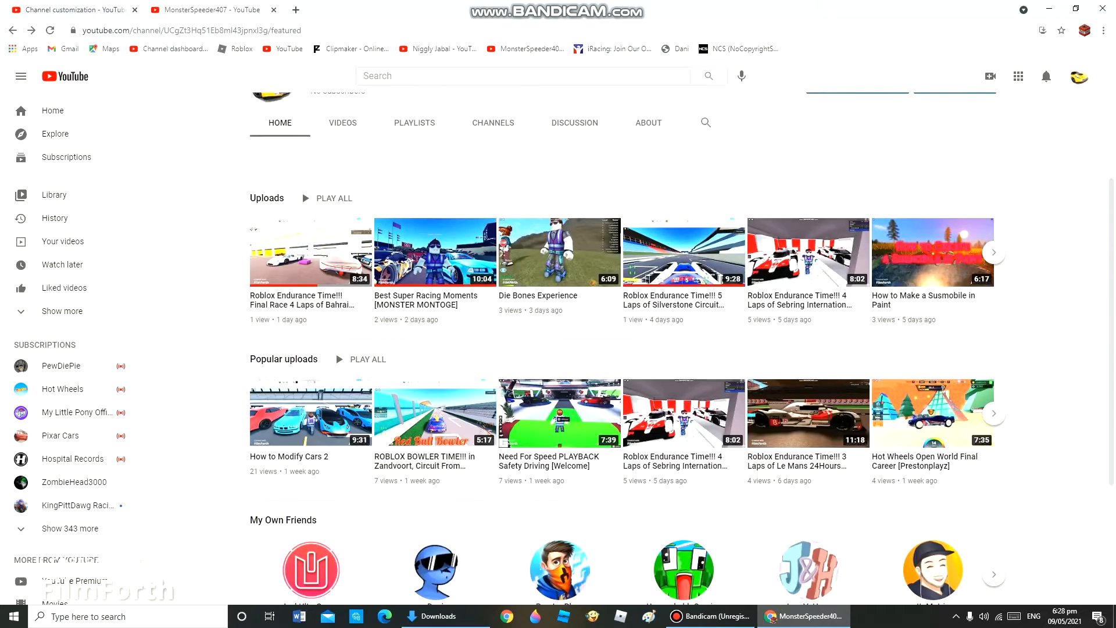
{"action": "scroll", "scroll_direction": "up", "scroll_amount": 3}
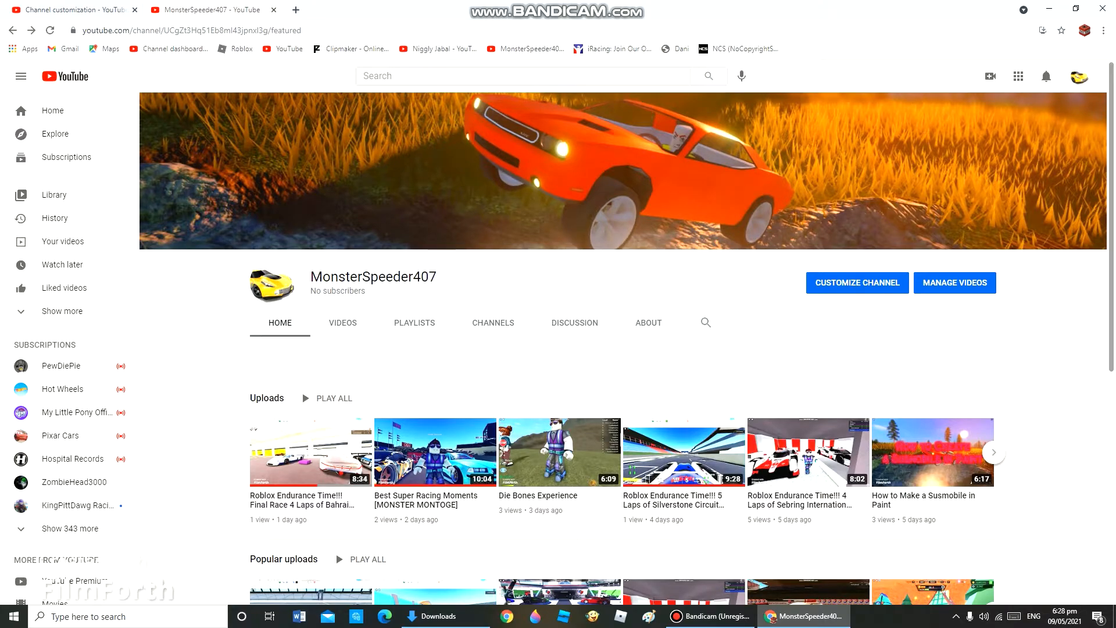
{"action": "mouse_move", "coordinate": [559, 452]}
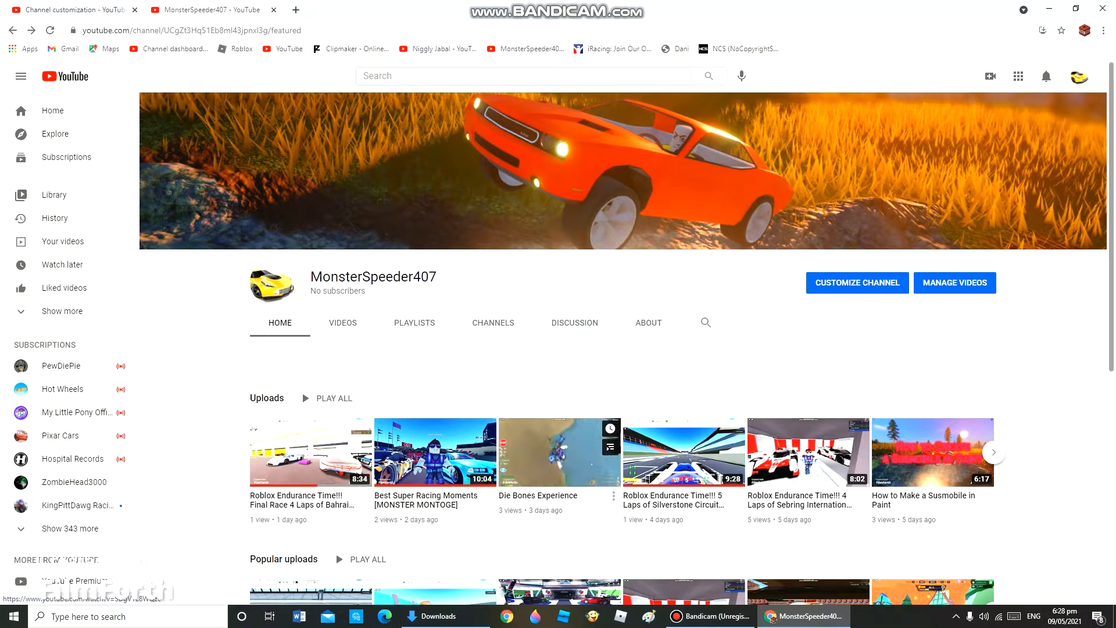
{"action": "mouse_move", "coordinate": [559, 452]}
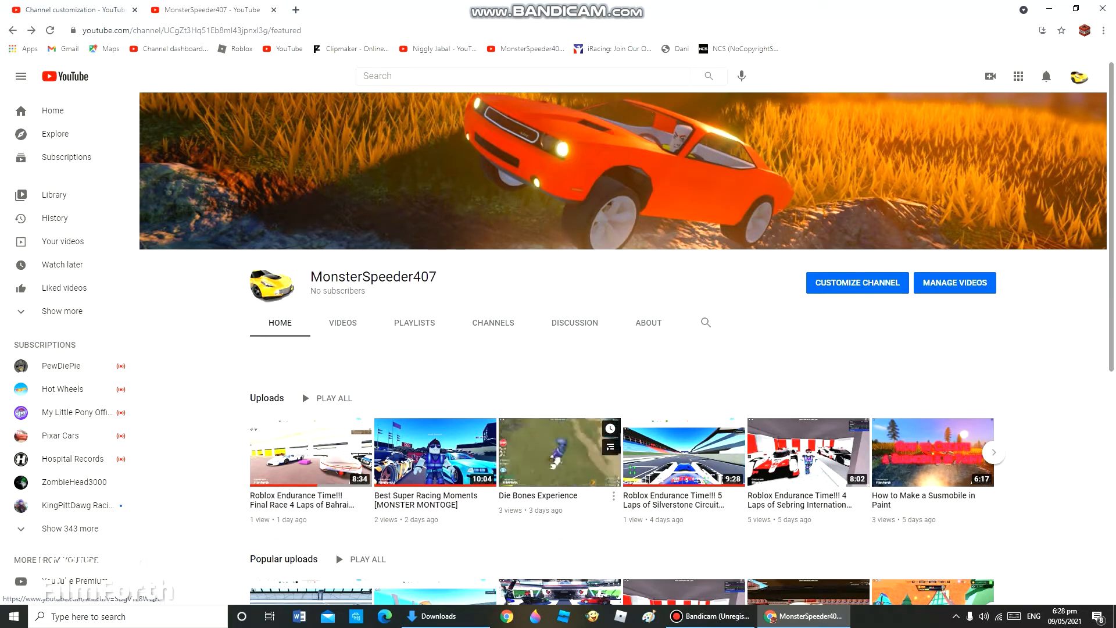
Step: Open the Die Bones Experience video, showing its language warning at 0:00
{"action": "left_click", "coordinate": [560, 452]}
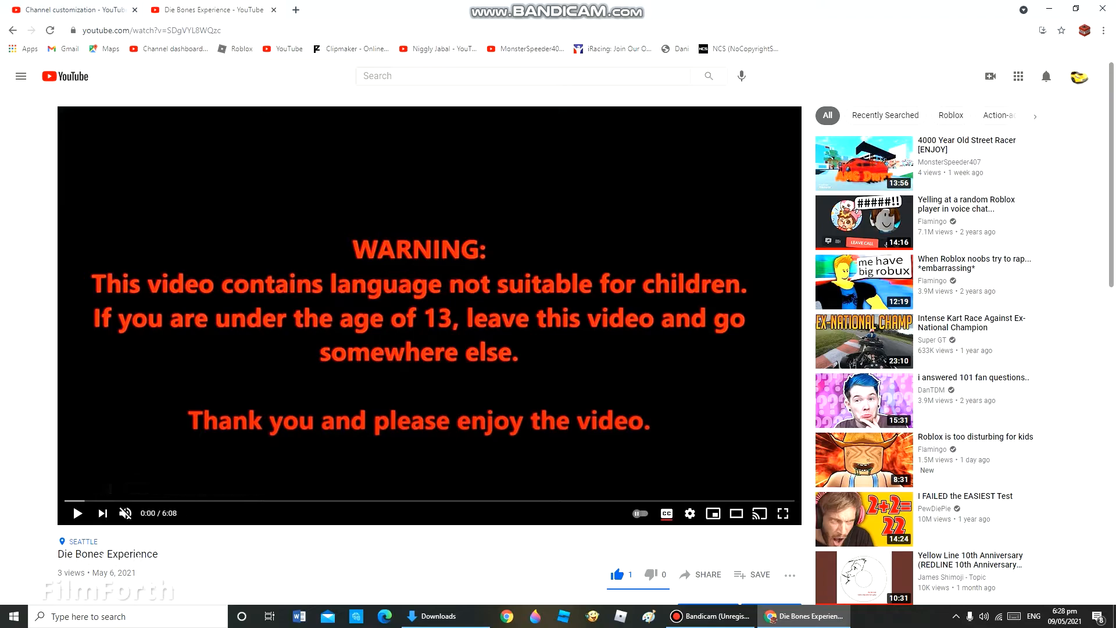
{"action": "mouse_move", "coordinate": [125, 512]}
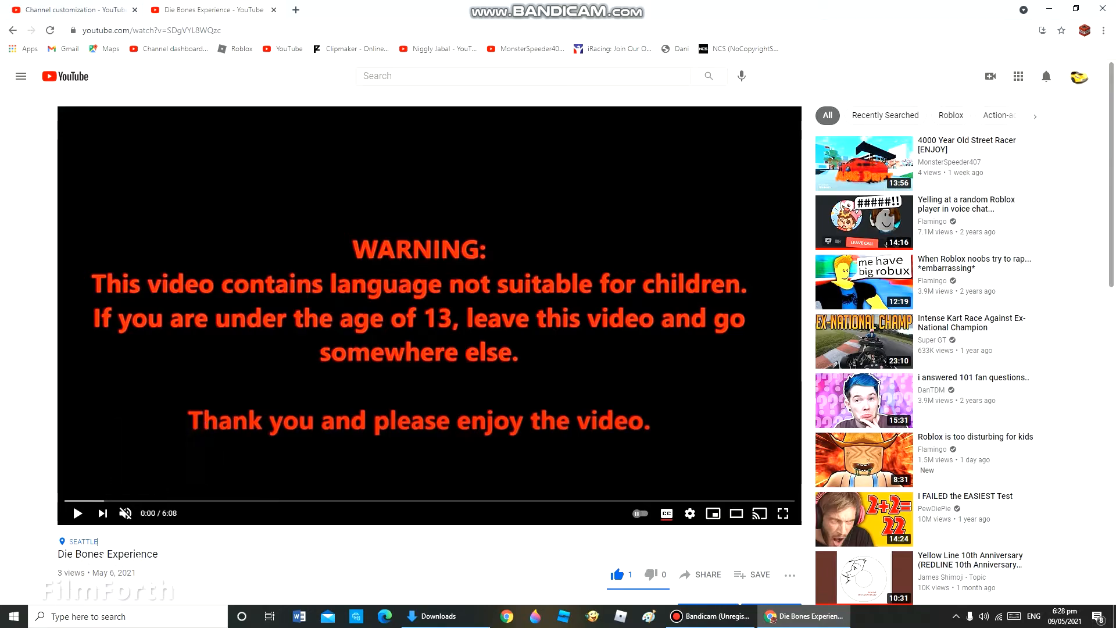
Step: Return to the YouTube home page and briefly check the account menu from the avatar
{"action": "left_click", "coordinate": [64, 77]}
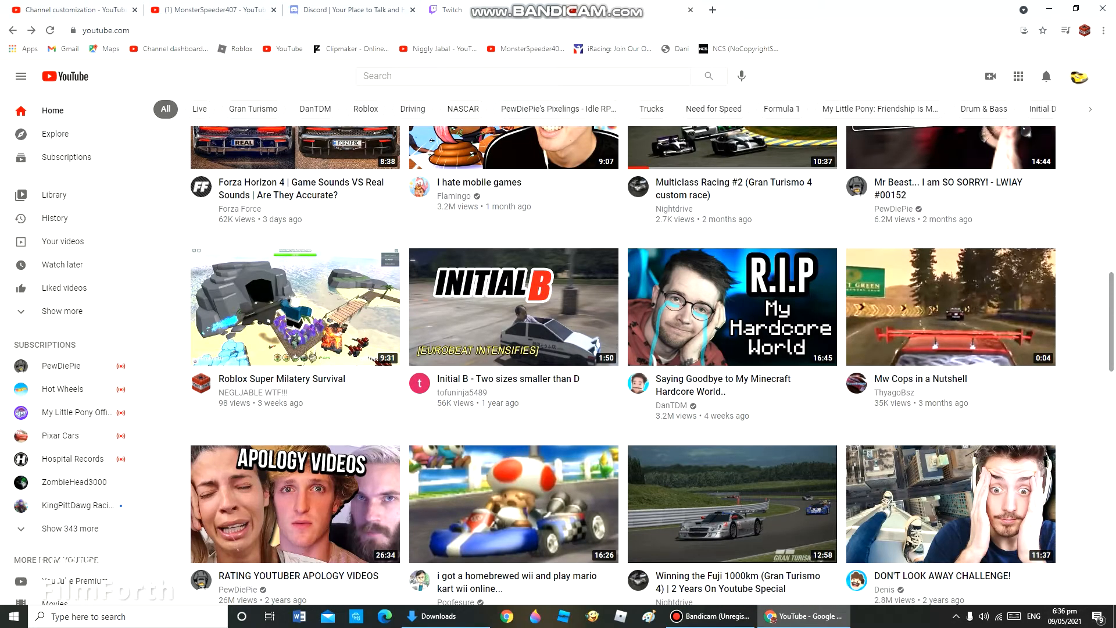
{"action": "left_click", "coordinate": [349, 10]}
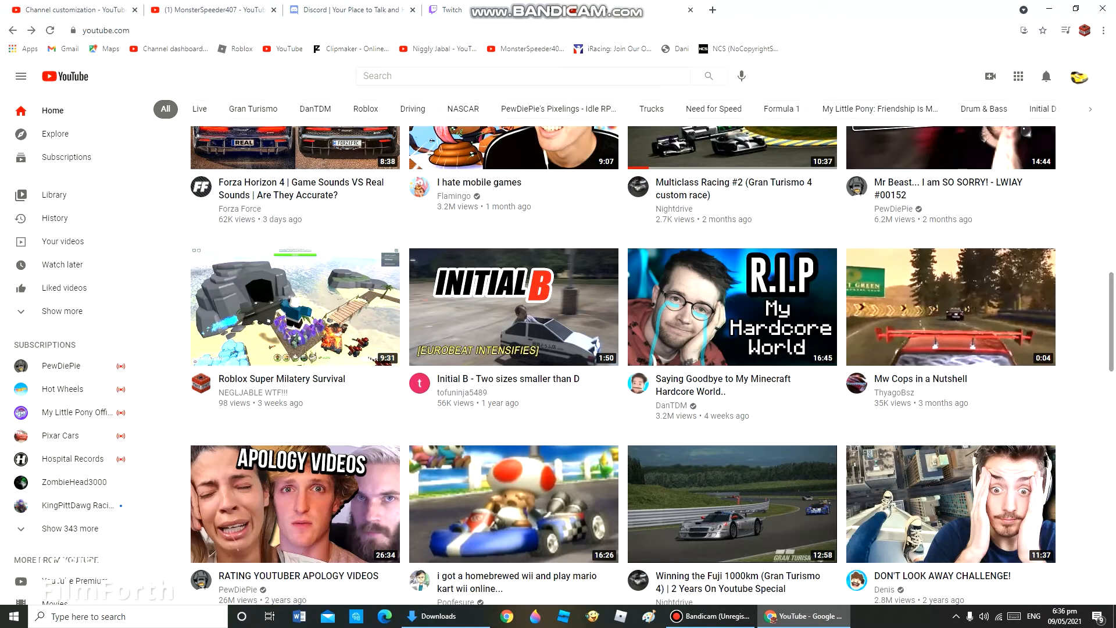
{"action": "left_click", "coordinate": [1079, 77]}
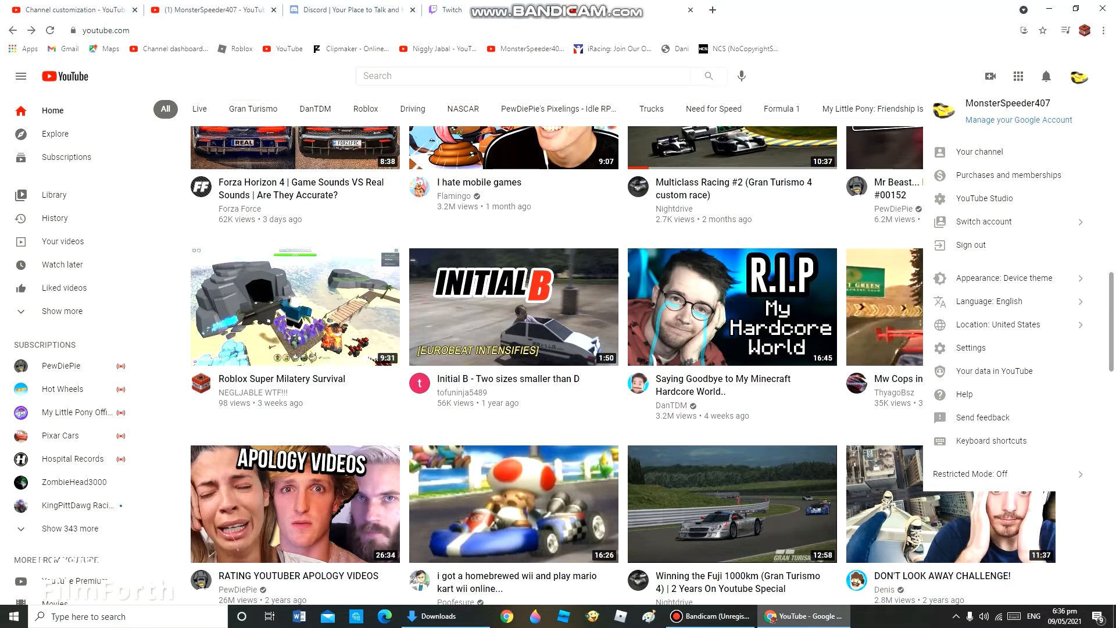
{"action": "left_click", "coordinate": [513, 306]}
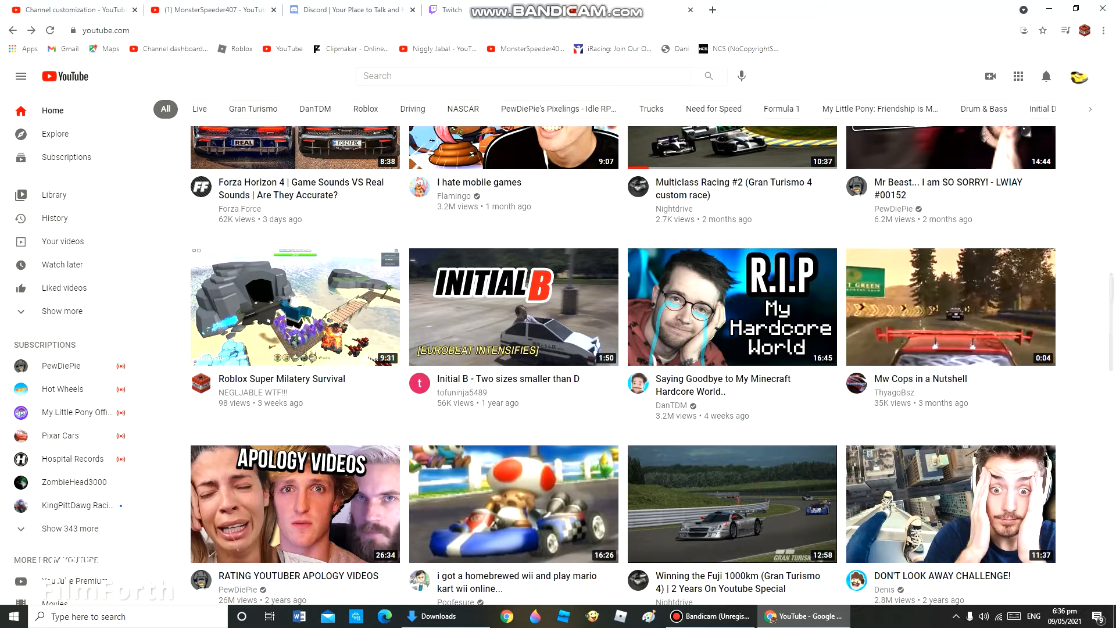
Step: Scroll down through the home feed of recommended videos
{"action": "scroll", "scroll_direction": "down", "scroll_amount": 3}
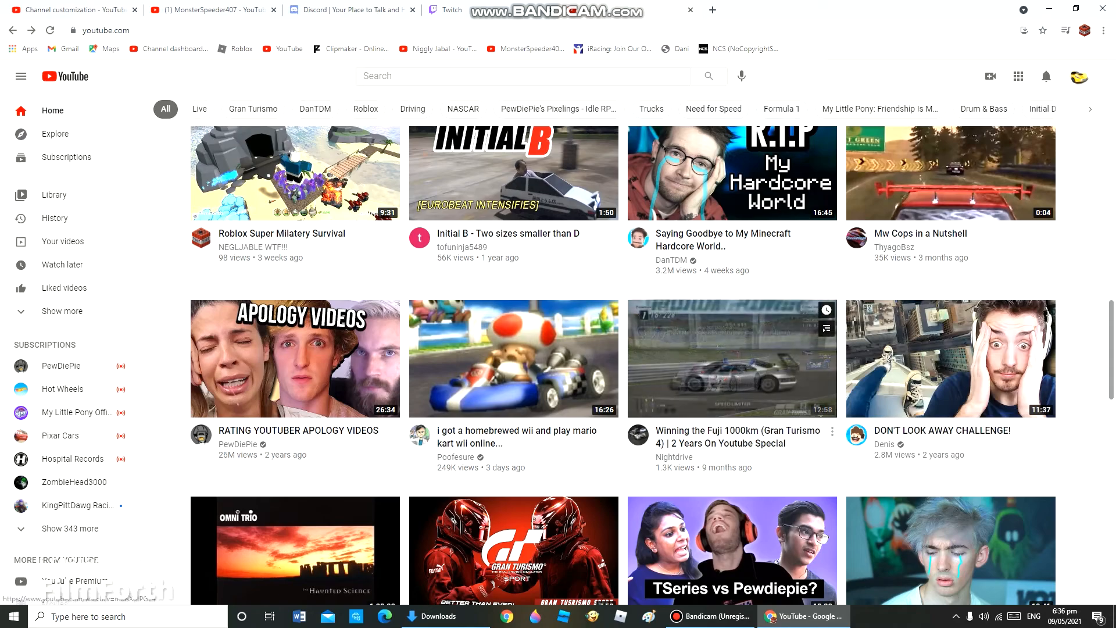
{"action": "mouse_move", "coordinate": [731, 358]}
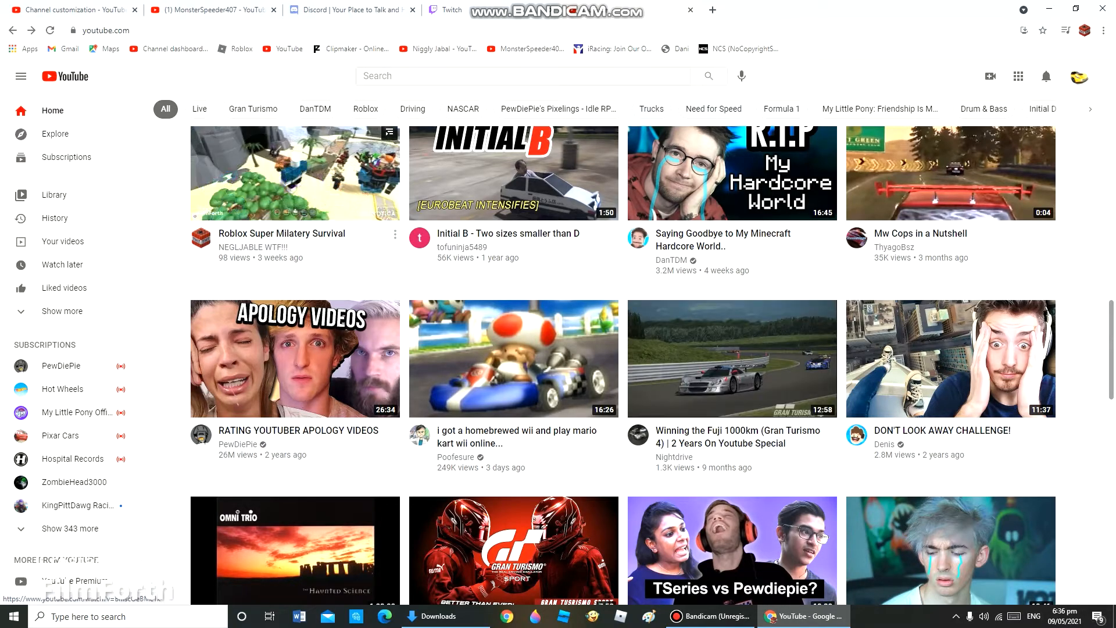
{"action": "mouse_move", "coordinate": [294, 174]}
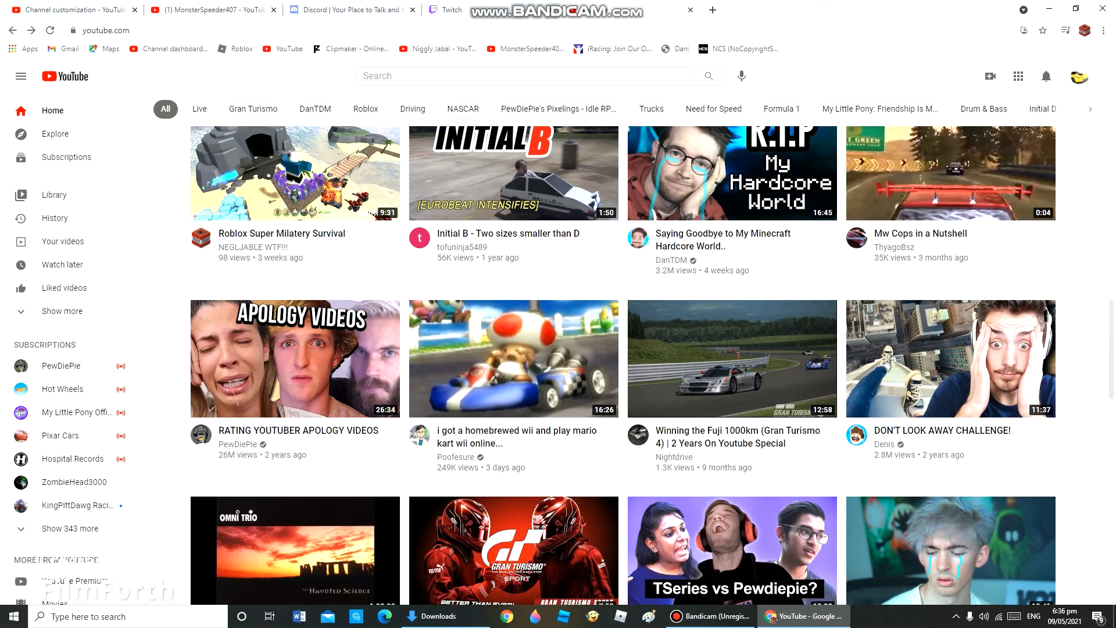
{"action": "scroll", "scroll_direction": "down", "scroll_amount": 3}
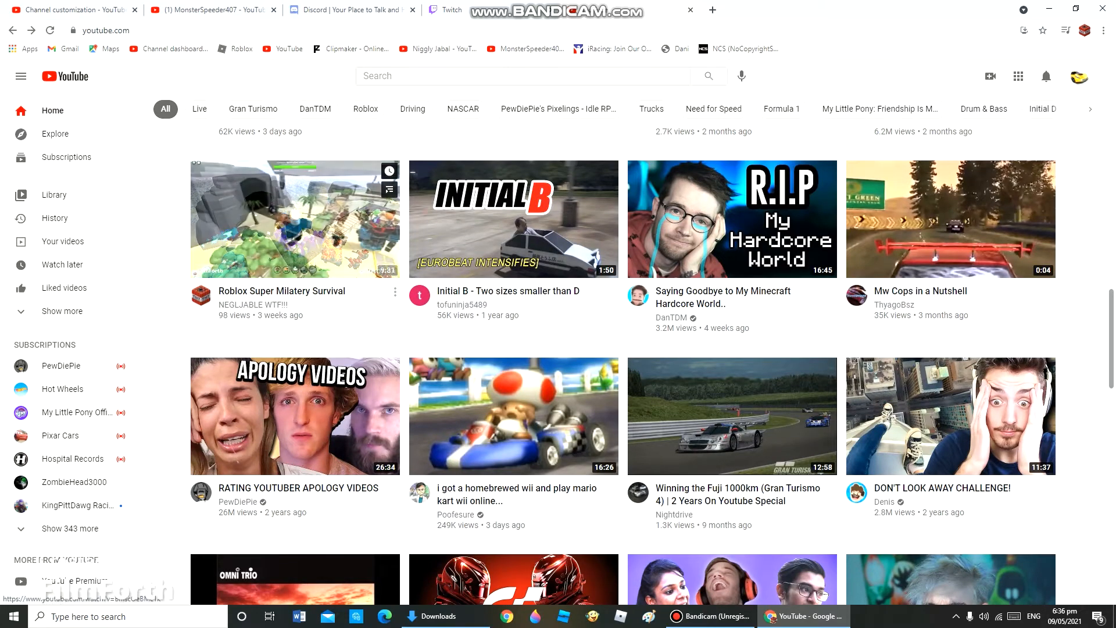
Step: Watch the Roblox Super Milatery Survival video and like its first comment
{"action": "left_click", "coordinate": [295, 219]}
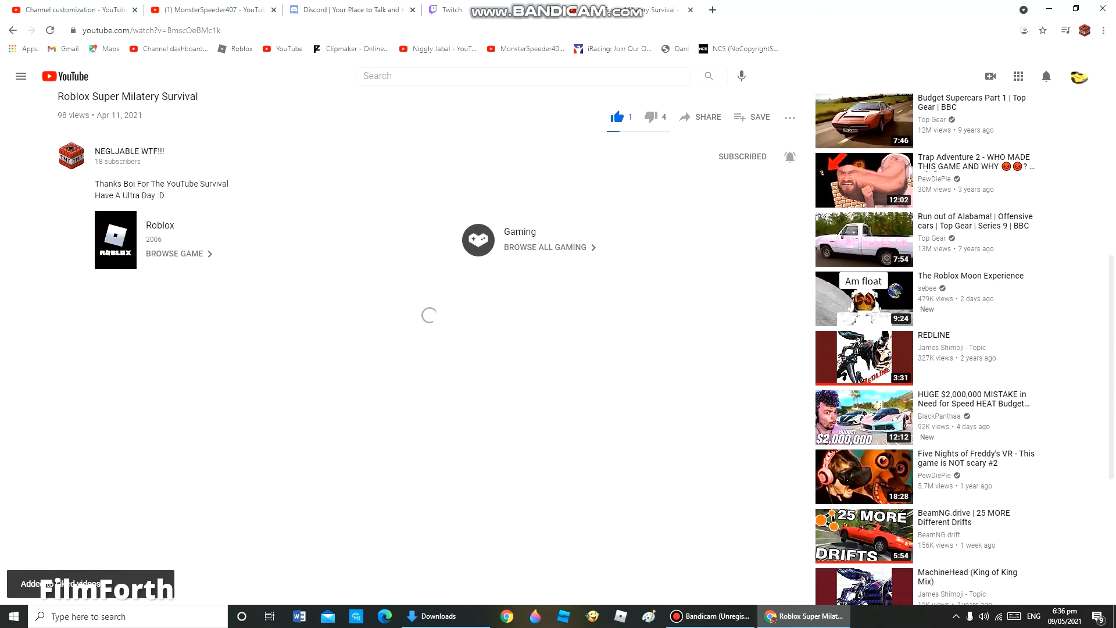
{"action": "scroll", "scroll_direction": "down", "scroll_amount": 3}
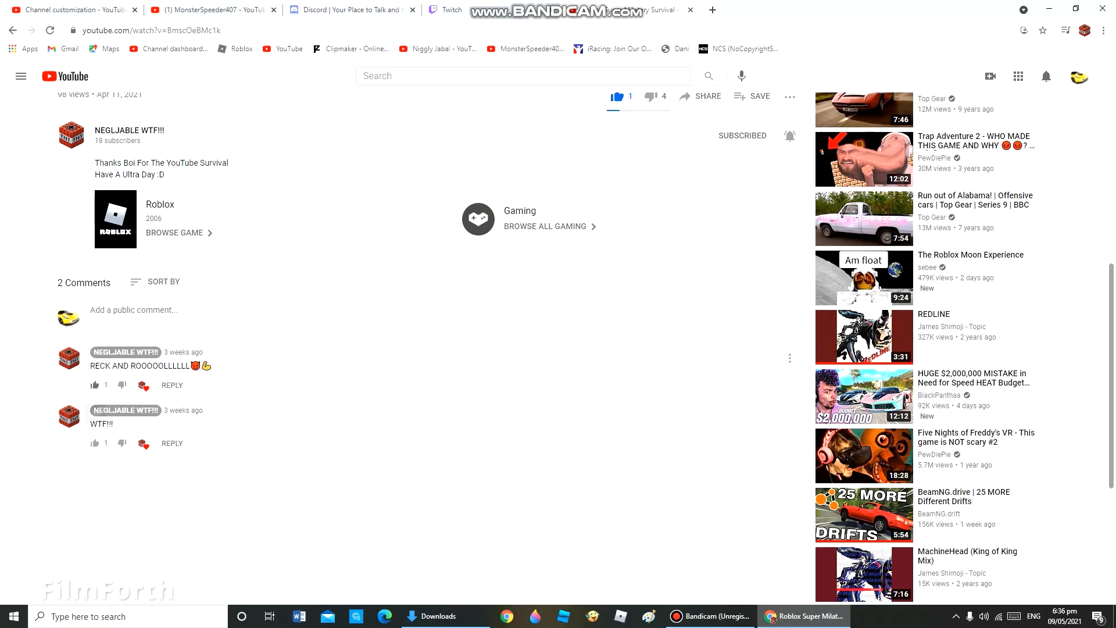
{"action": "left_click", "coordinate": [93, 385]}
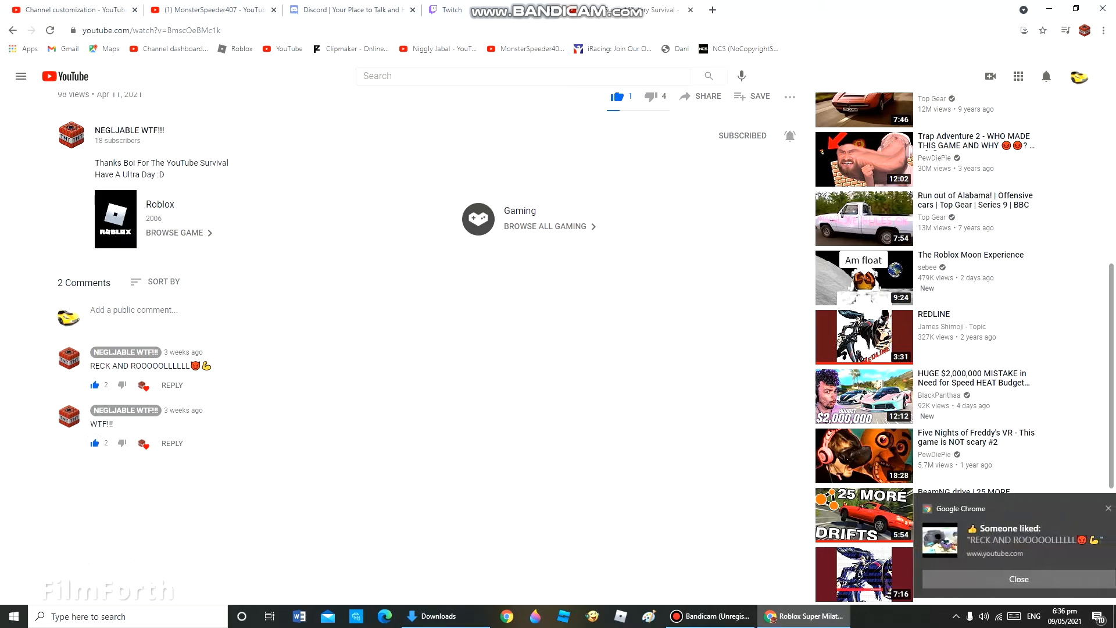